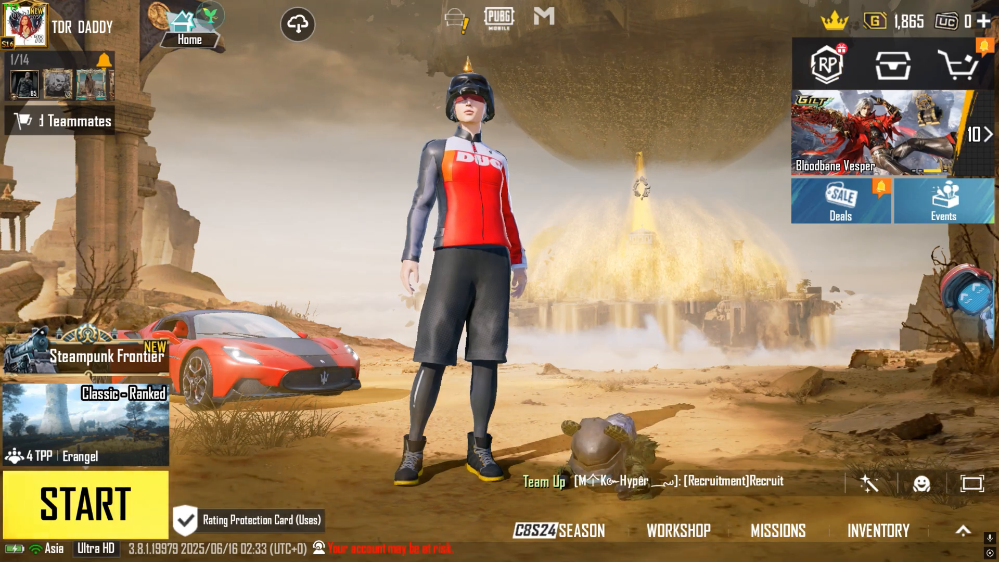
Leave the PUBG Mobile lobby for the VirtualBox window showing Windows Setup.
click(81, 502)
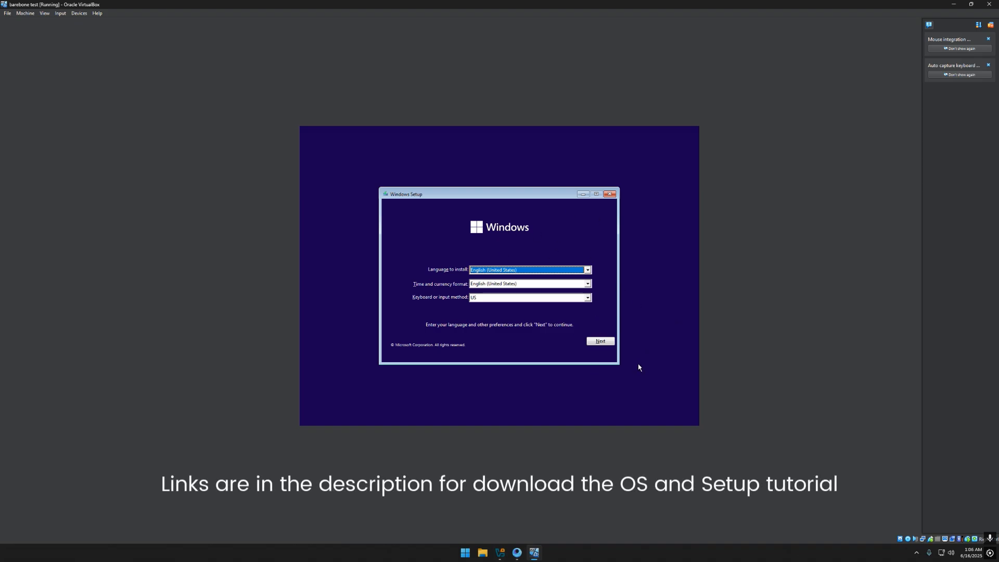
Run Windows Setup as a custom install with no product key onto Drive 0's 80 GB unallocated space.
click(600, 341)
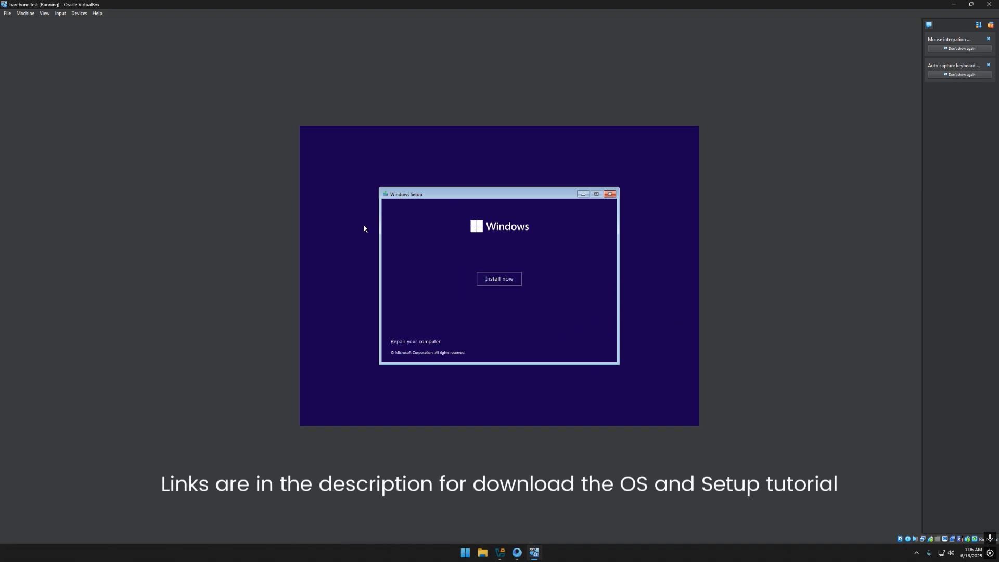
click(499, 279)
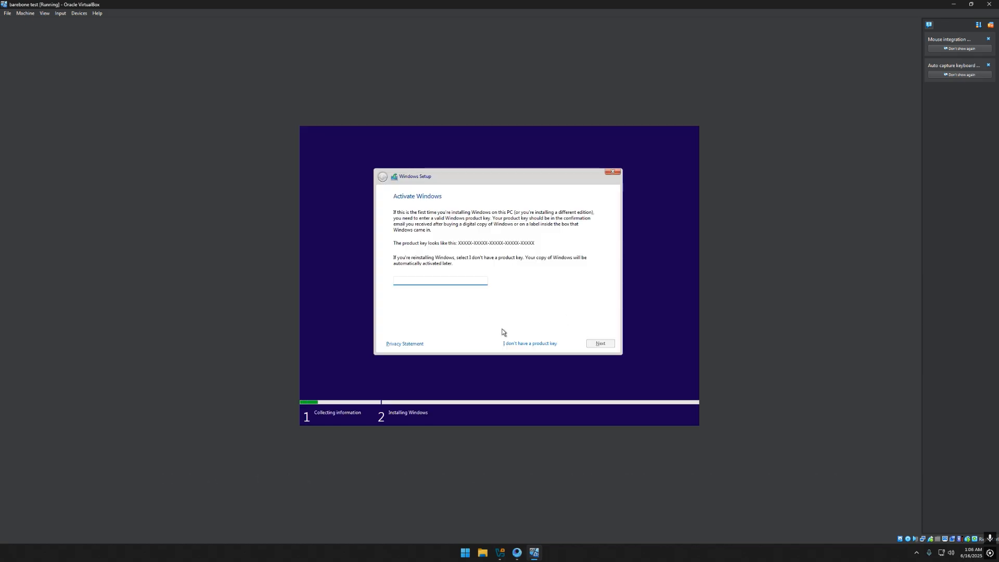
click(529, 344)
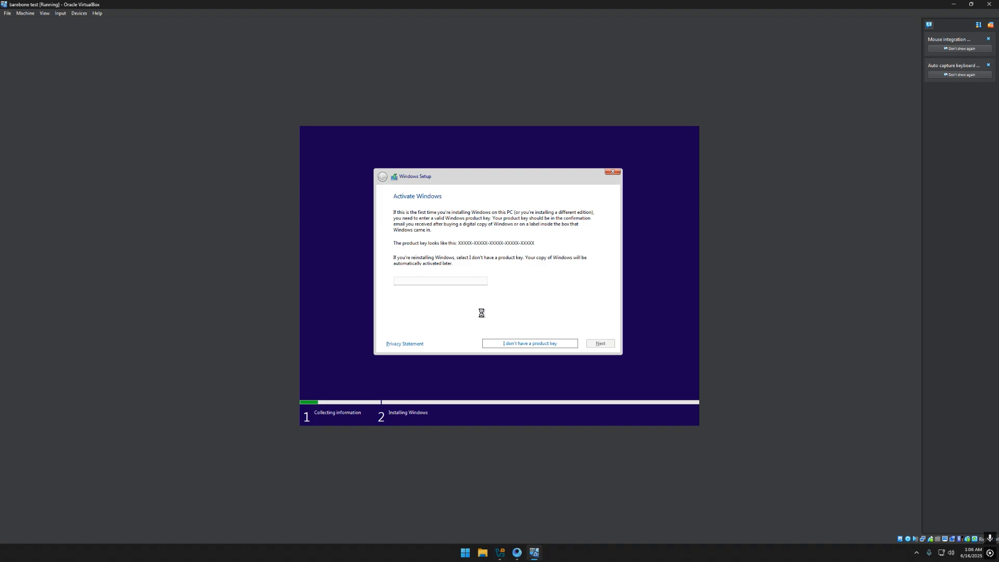
click(529, 344)
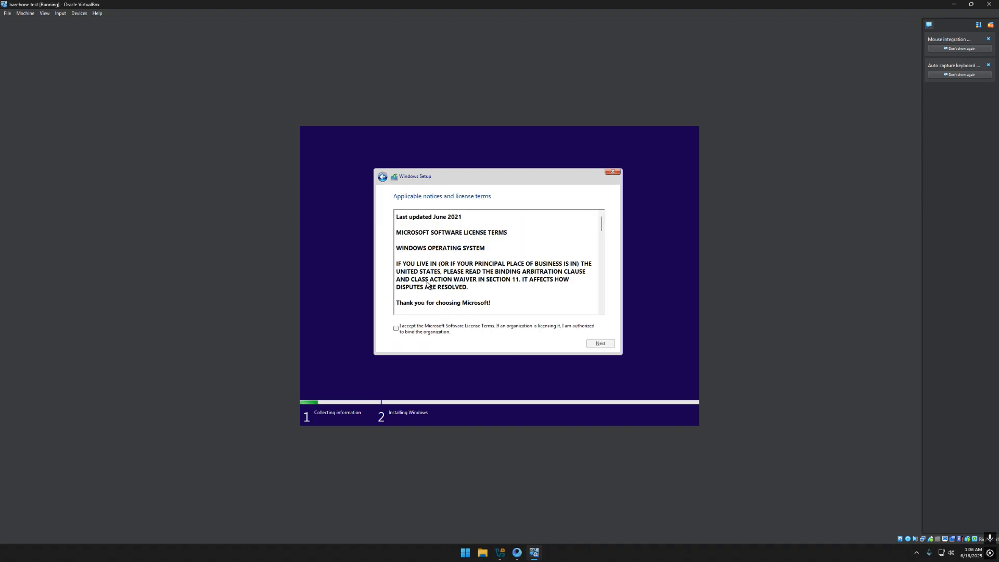
click(598, 344)
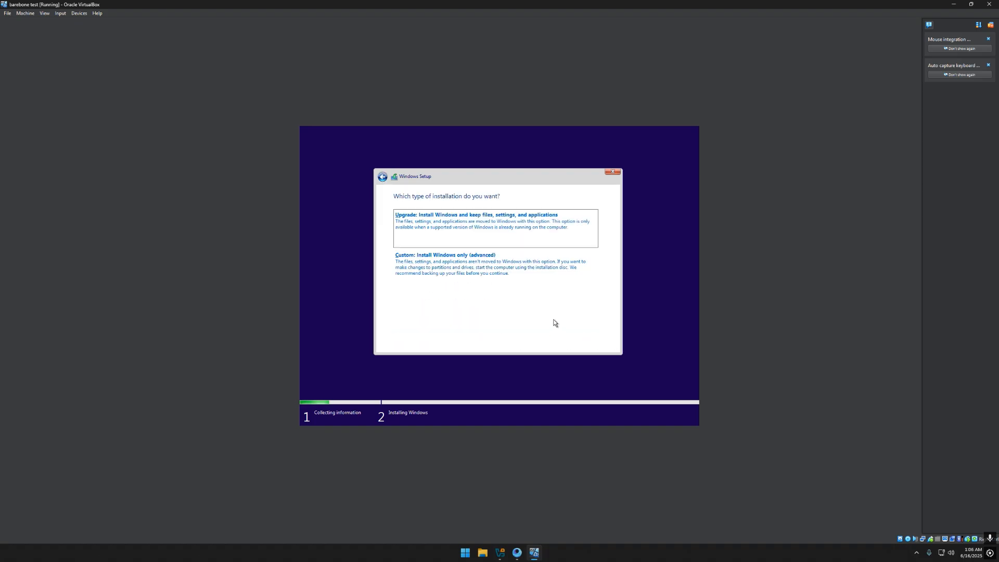
click(444, 255)
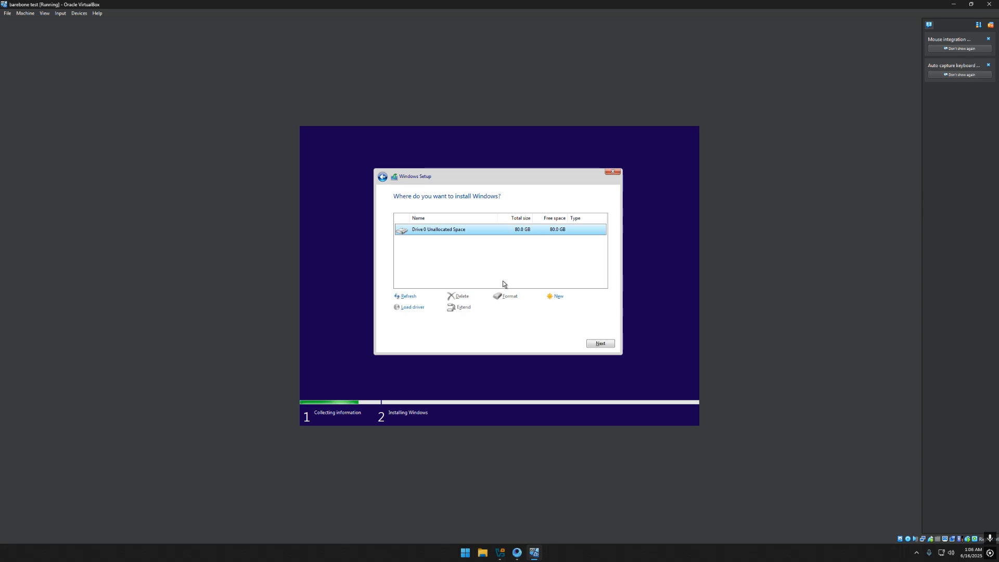
click(600, 344)
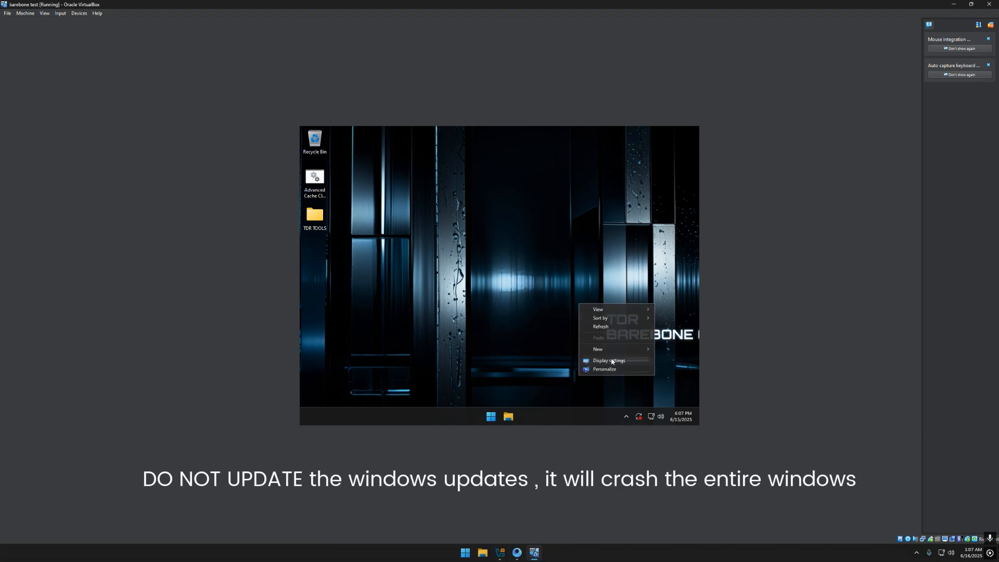
Launch ChromeSetup.exe from TDR TOOLS > Browsers as administrator.
click(609, 361)
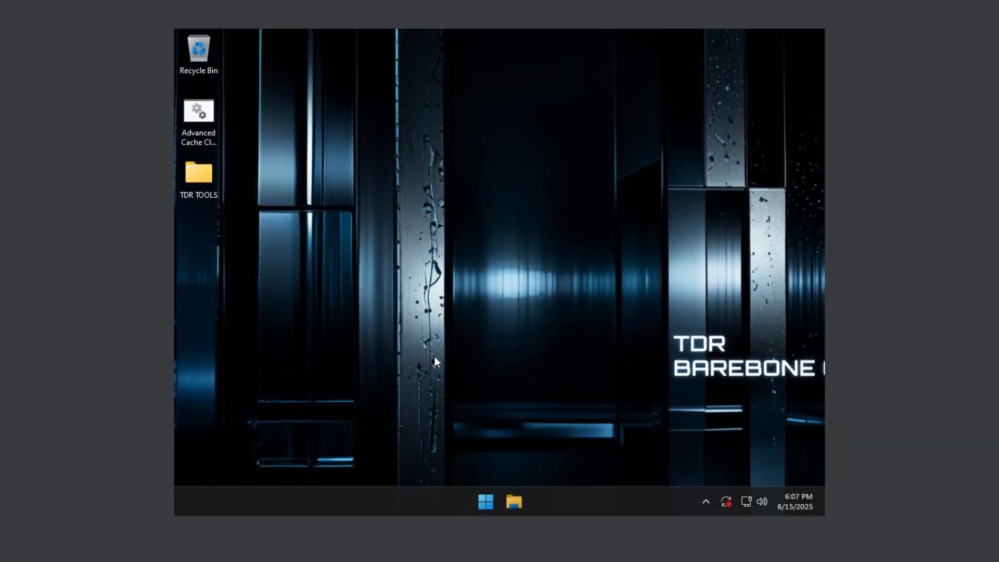
mouse_move(313, 331)
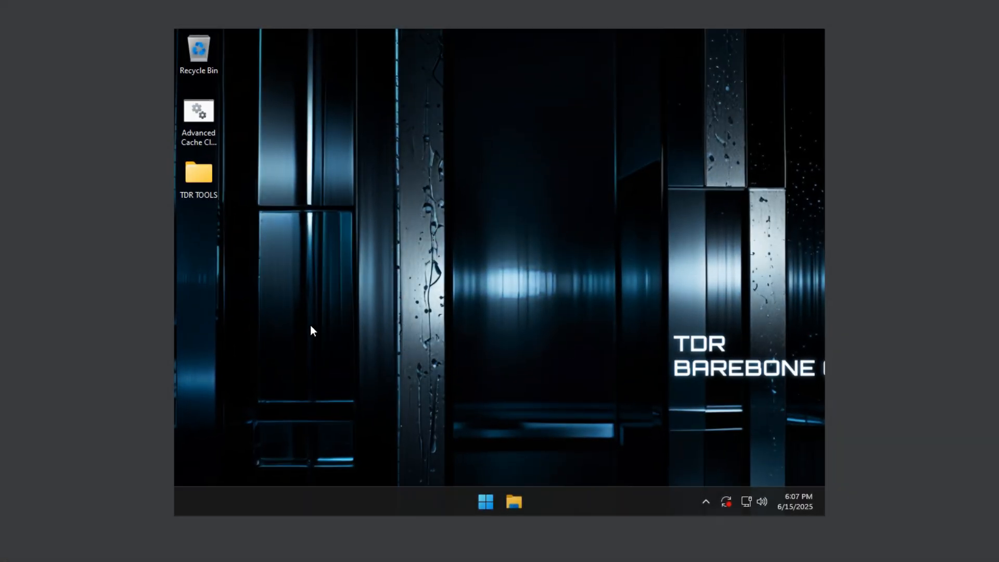
click(198, 174)
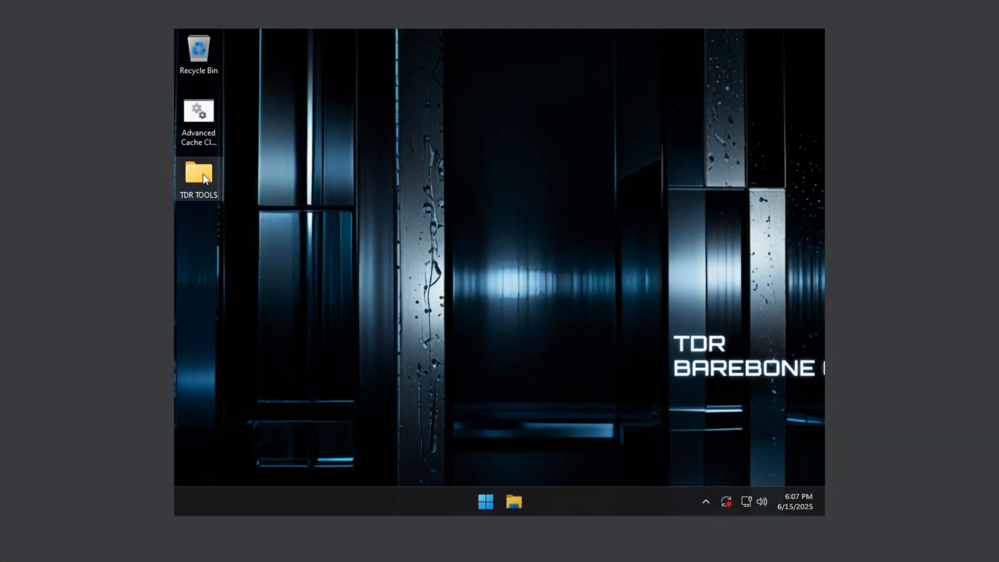
double_click(198, 173)
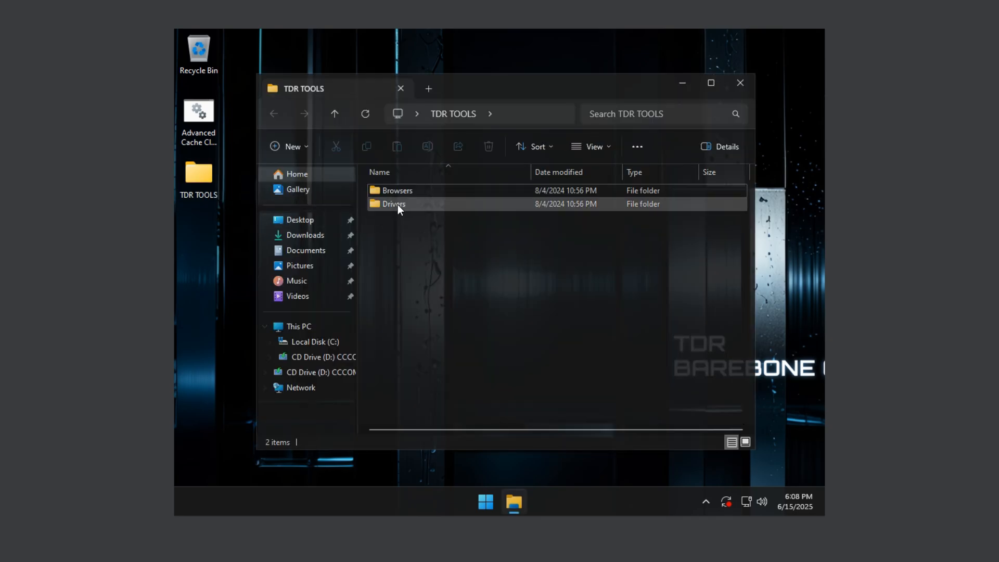
right_click(411, 191)
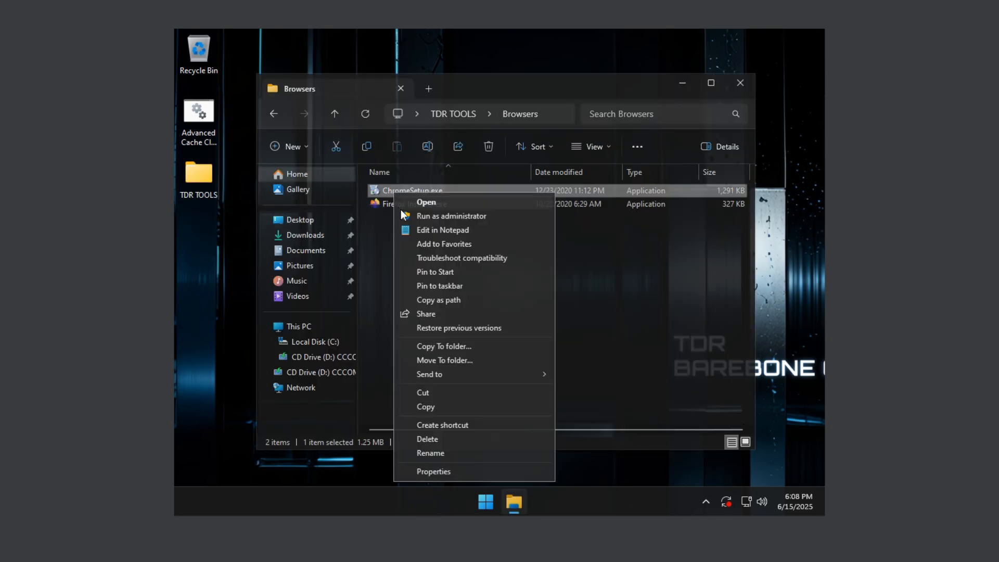
click(451, 216)
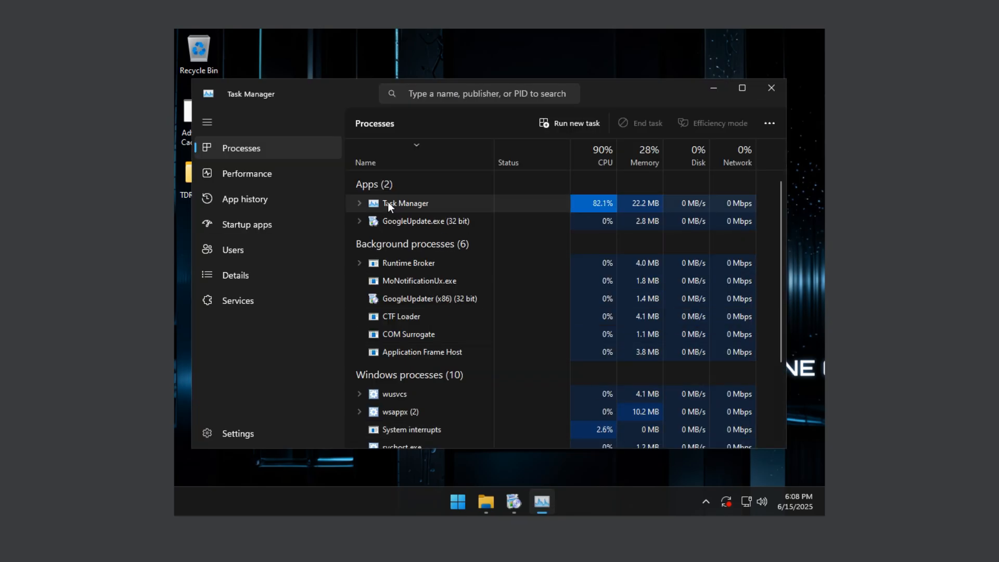
Return to the TDR TOOLS folder and run ChromeSetup.exe as administrator again.
right_click(395, 239)
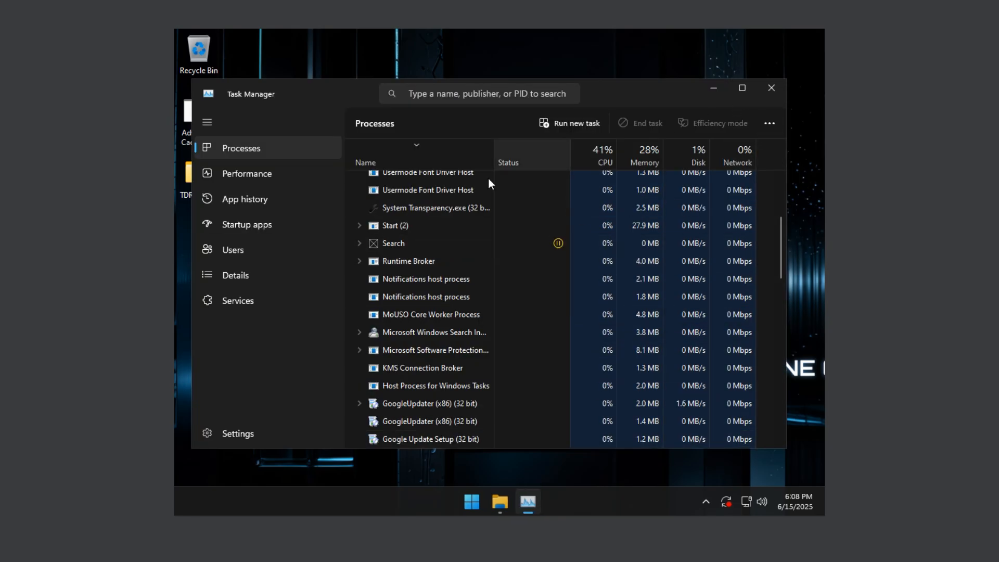
click(500, 502)
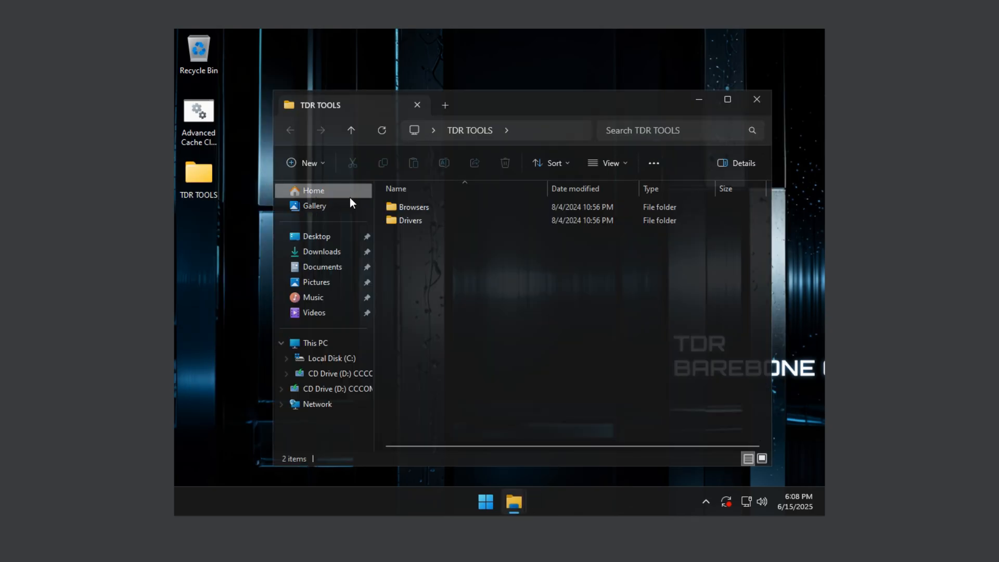
right_click(408, 206)
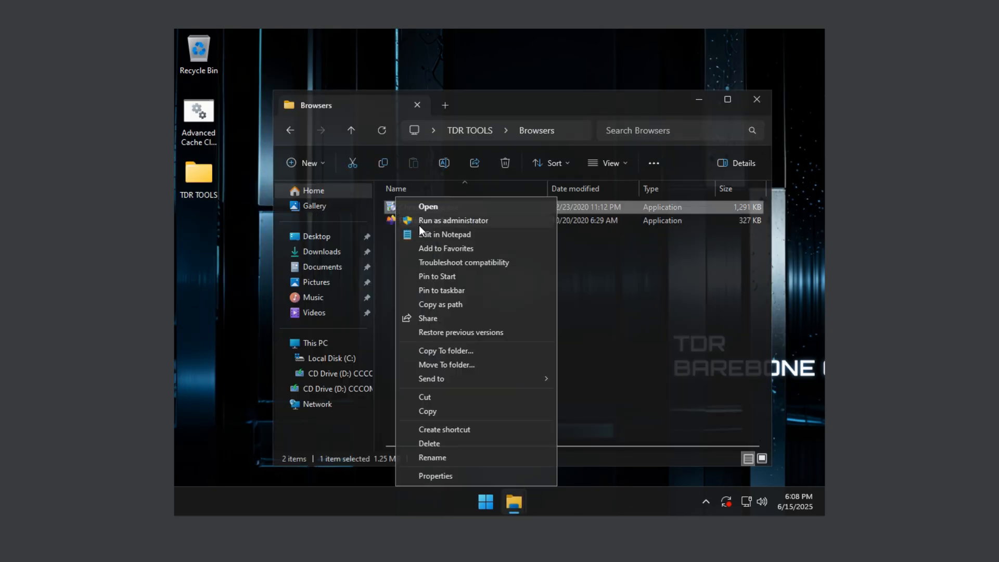
click(453, 220)
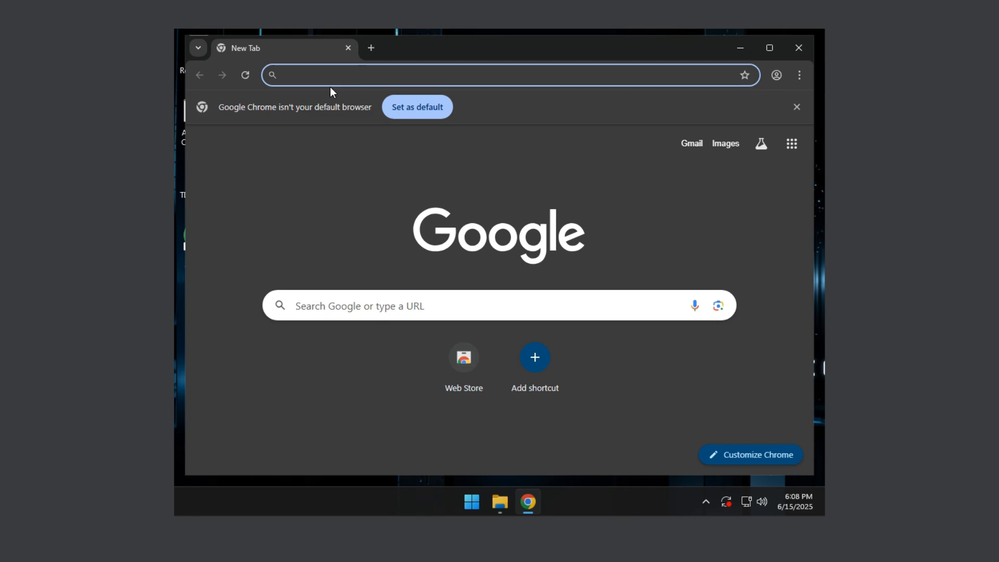
Search for 3dp chip, download 3DP Chip from 3dpchip.com and launch it.
text(3dp)
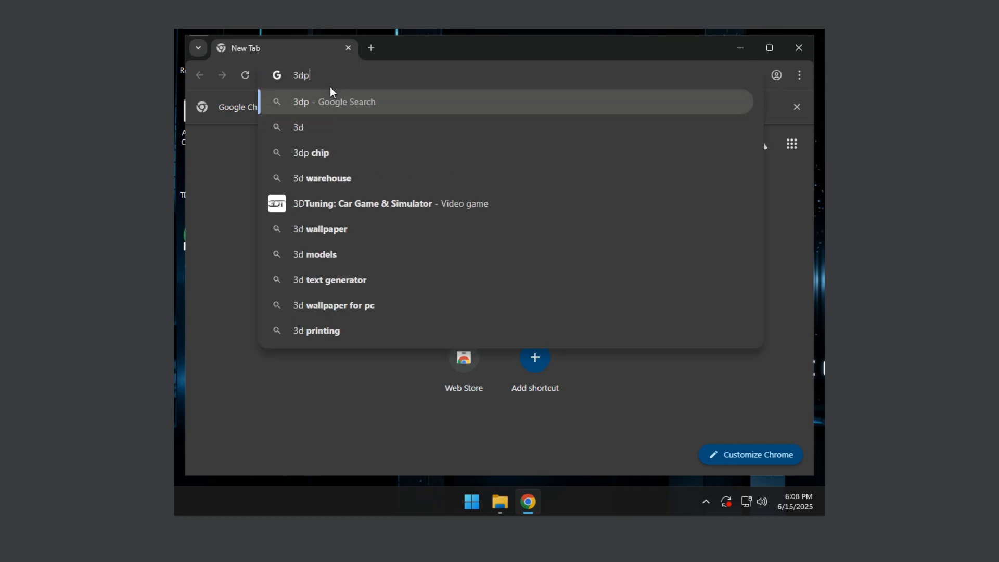
click(310, 152)
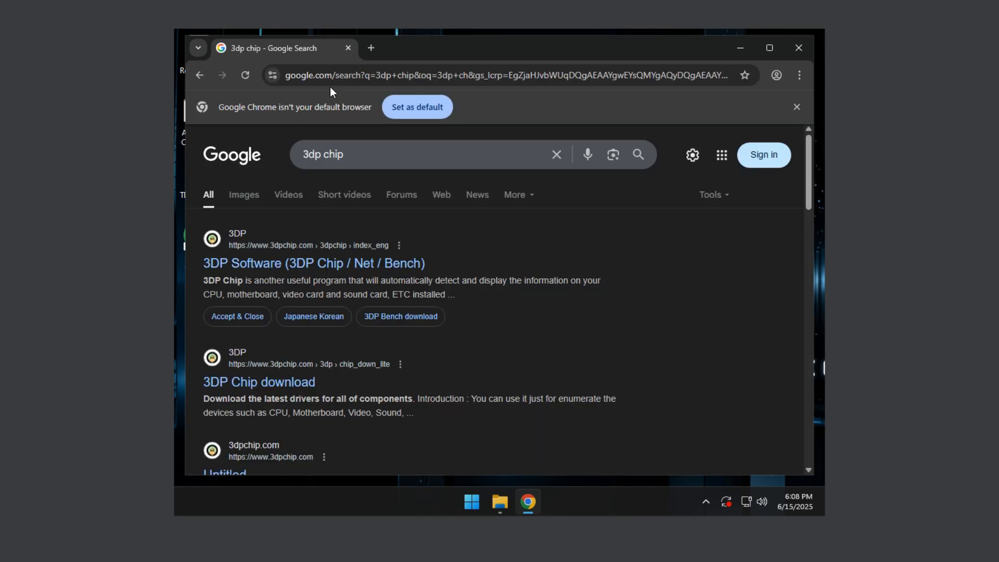
click(315, 263)
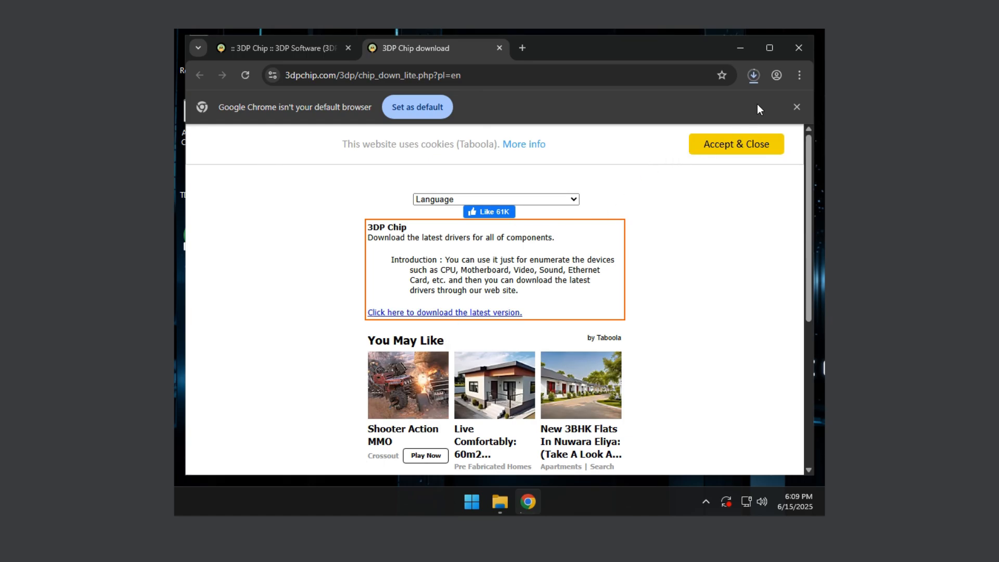
click(753, 75)
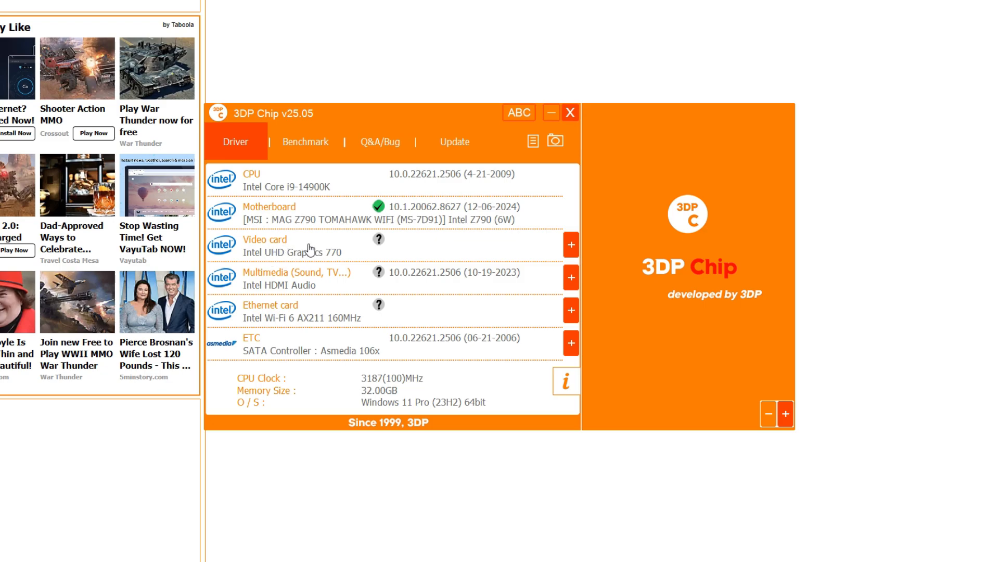
mouse_move(326, 259)
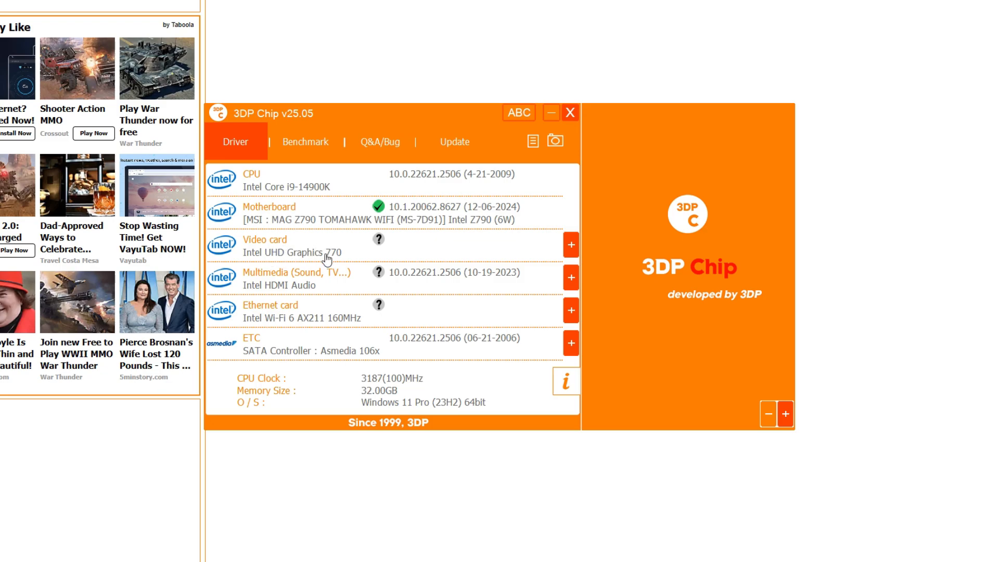
mouse_move(353, 249)
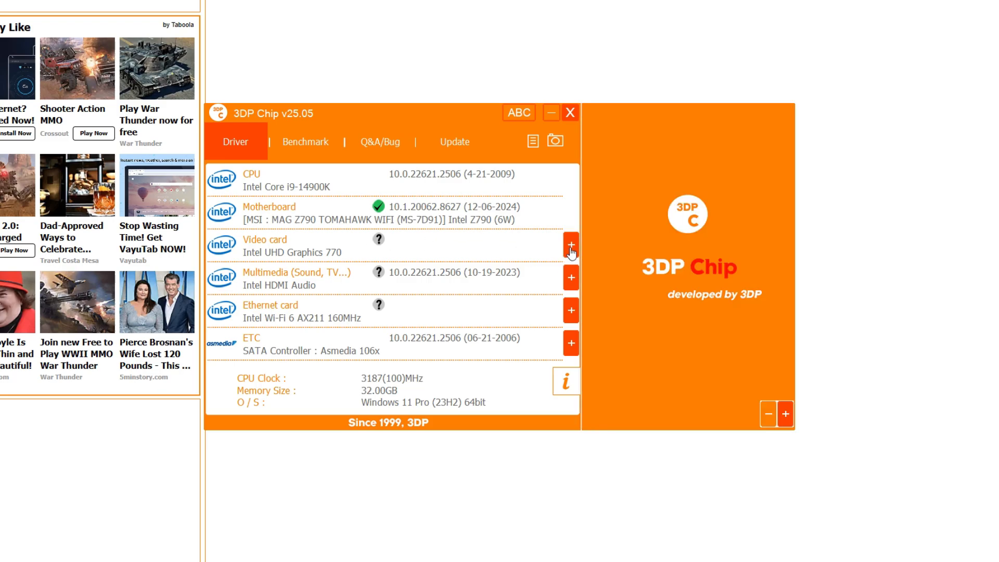
Pick the NVIDIA GeForce RTX 4070 video card and open the Realtek HD Audio driver page.
click(569, 244)
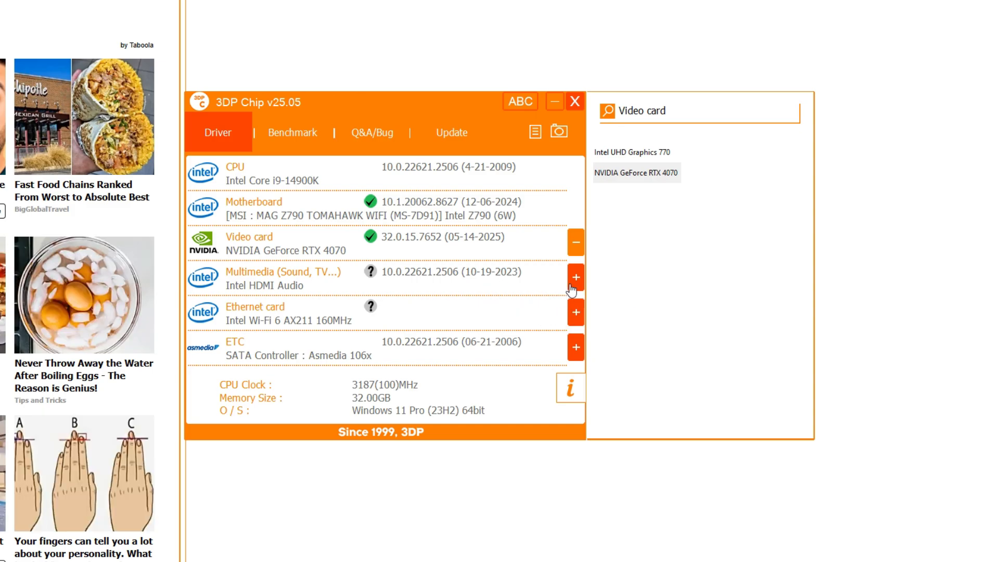
click(574, 277)
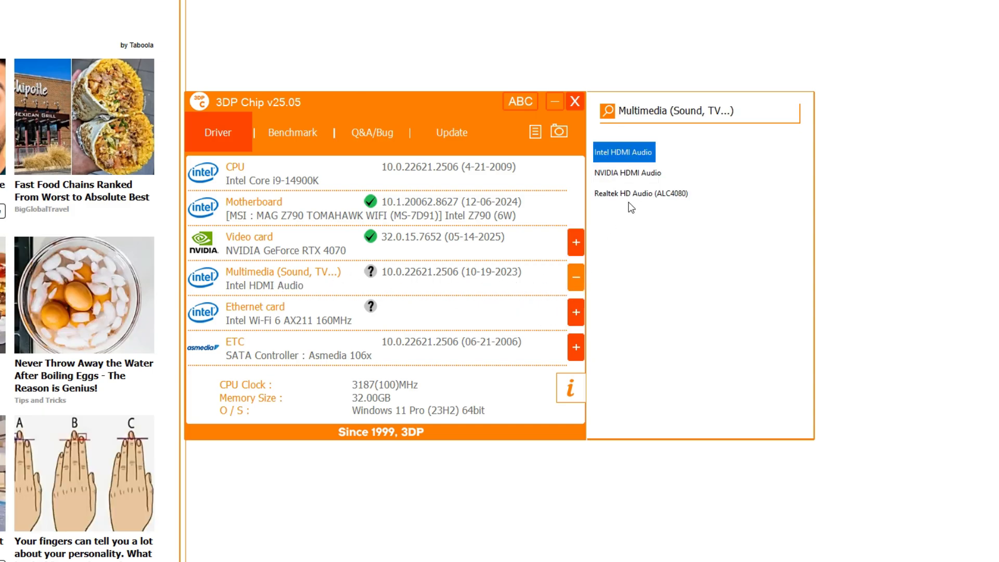
click(642, 193)
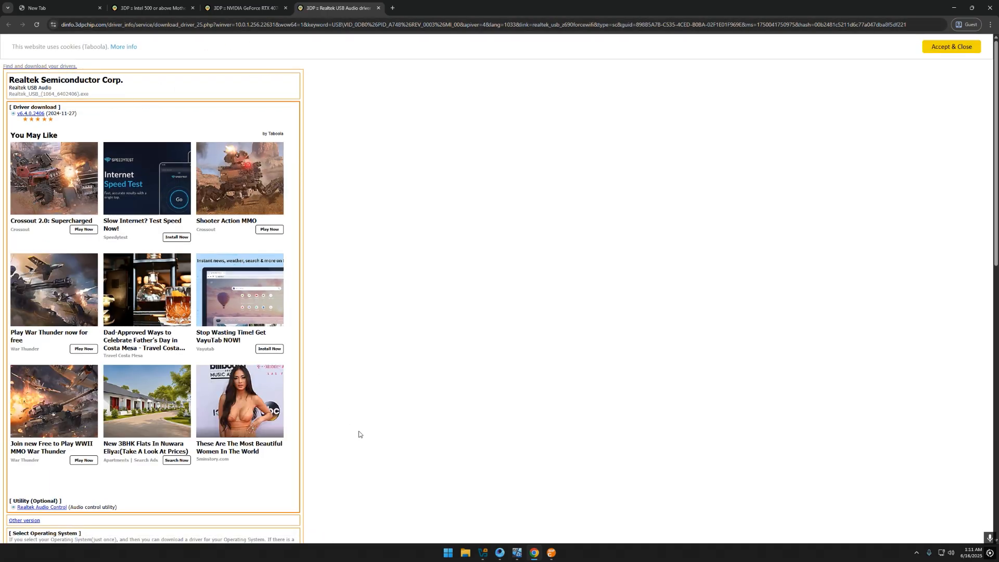
mouse_move(407, 466)
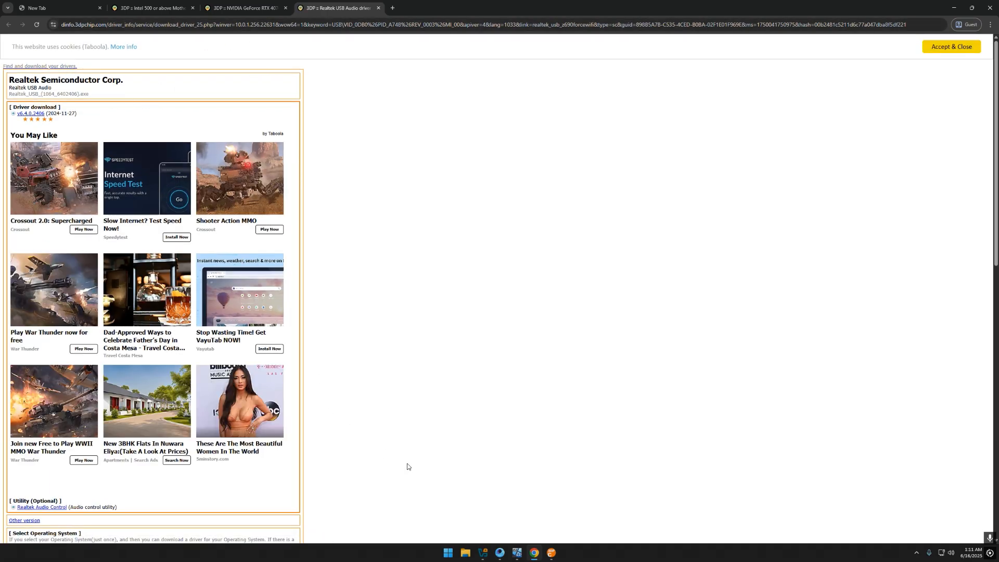
mouse_move(233, 236)
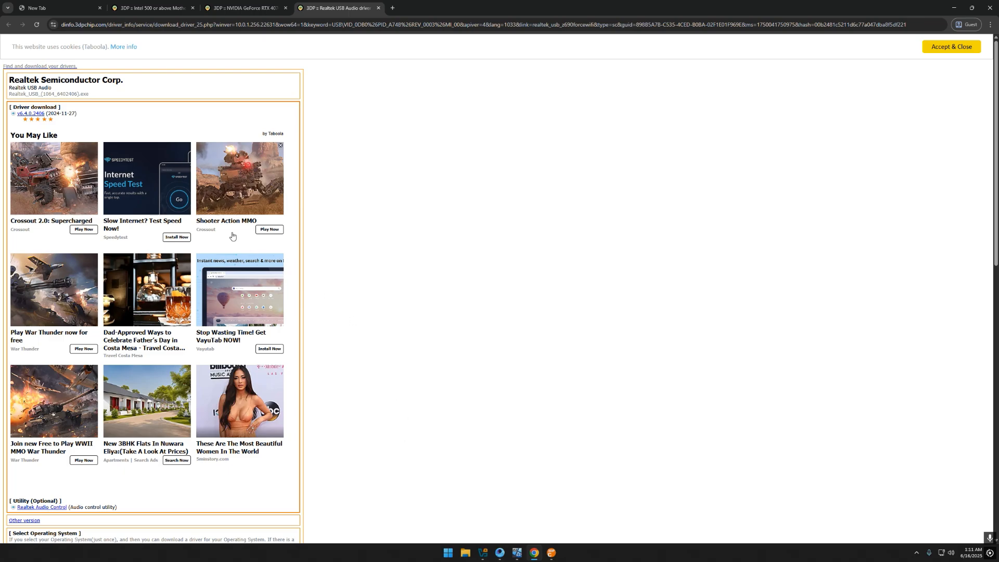
Search Google in a new tab for 'intel ethernet drivers windows 11'.
click(485, 7)
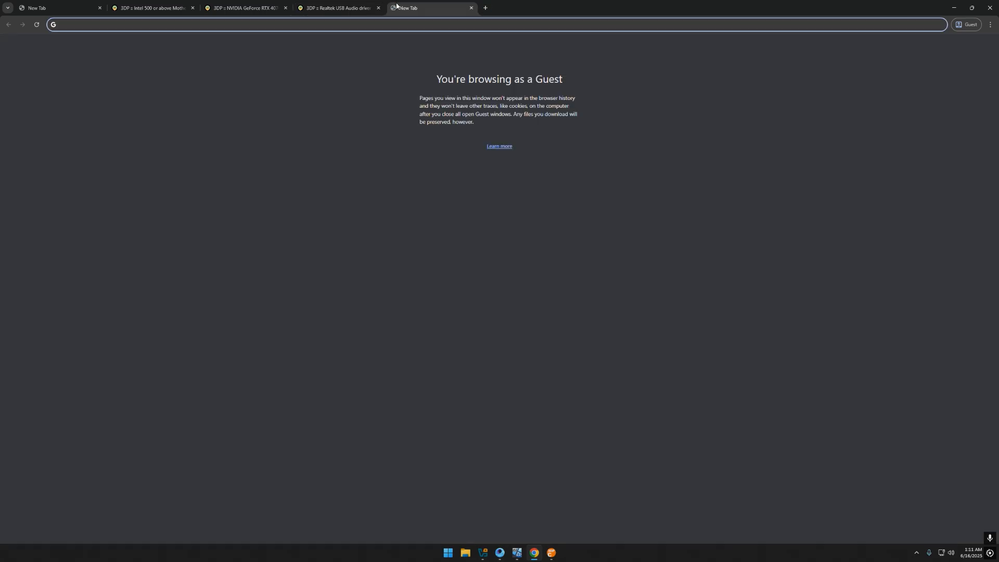
text(intel ethernet drivers win)
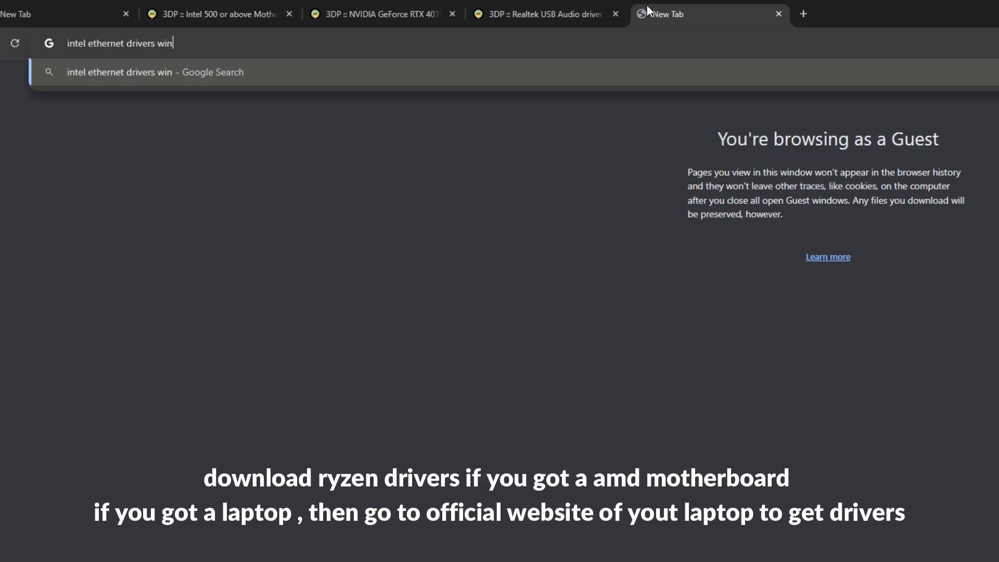
key(Enter)
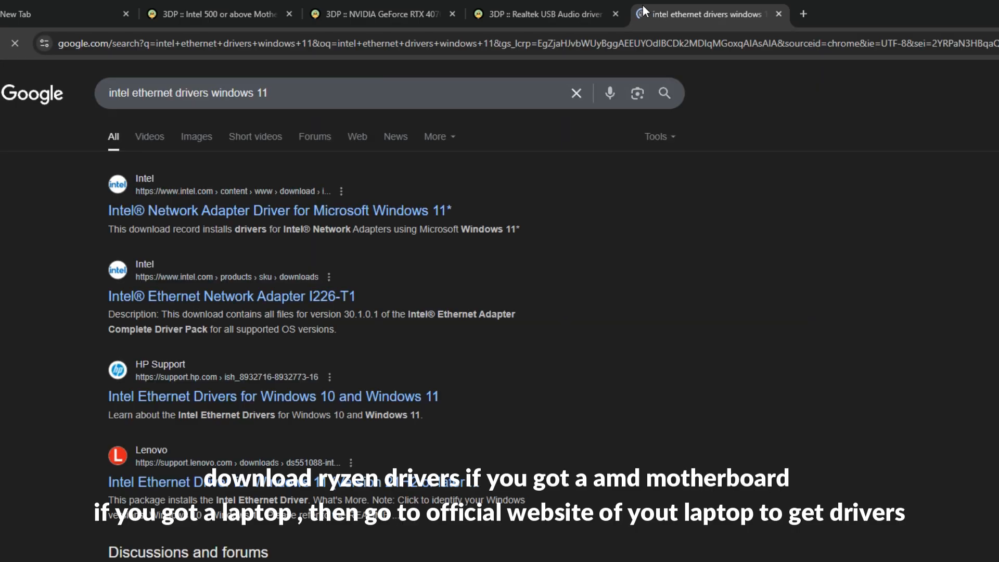
click(279, 211)
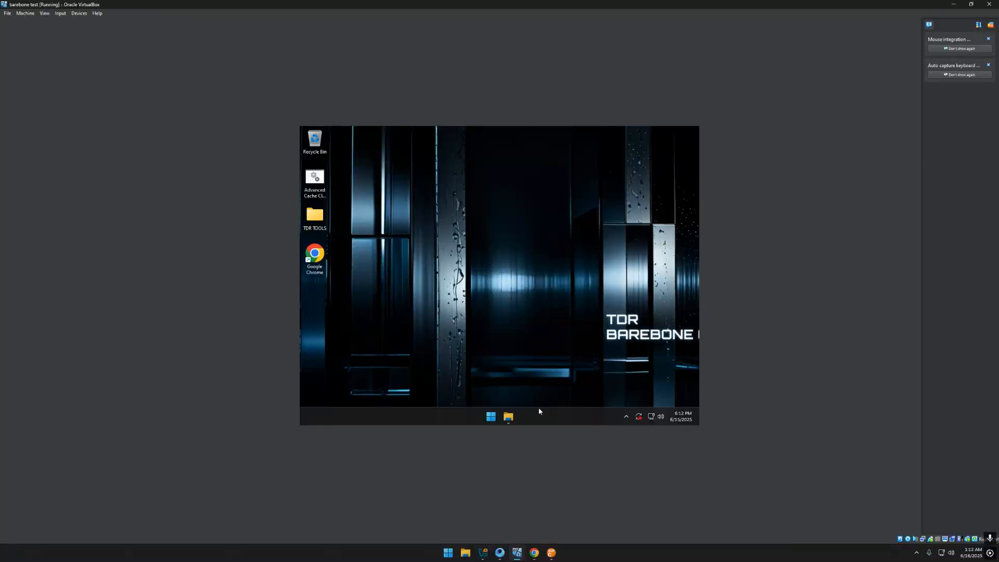
click(649, 417)
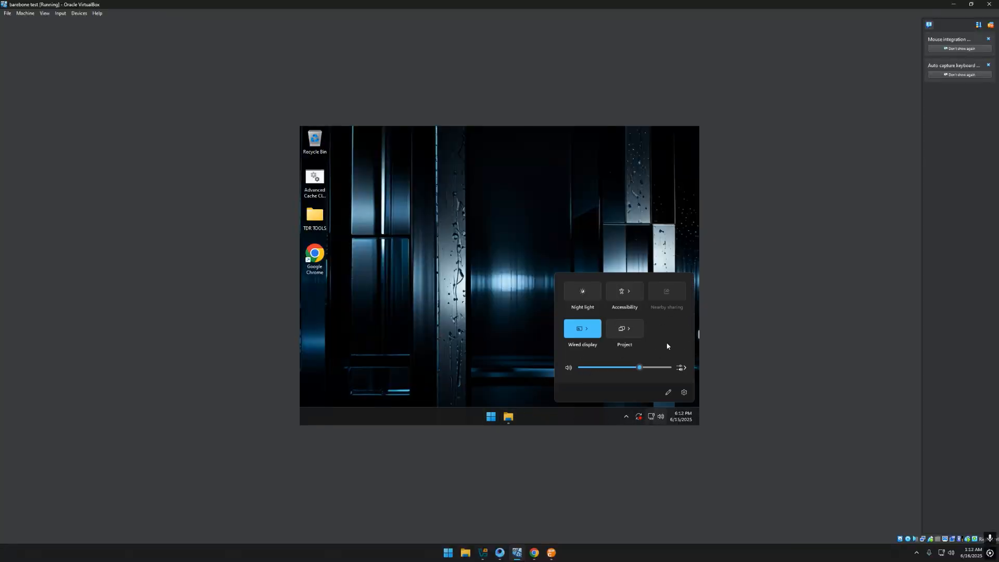
click(439, 268)
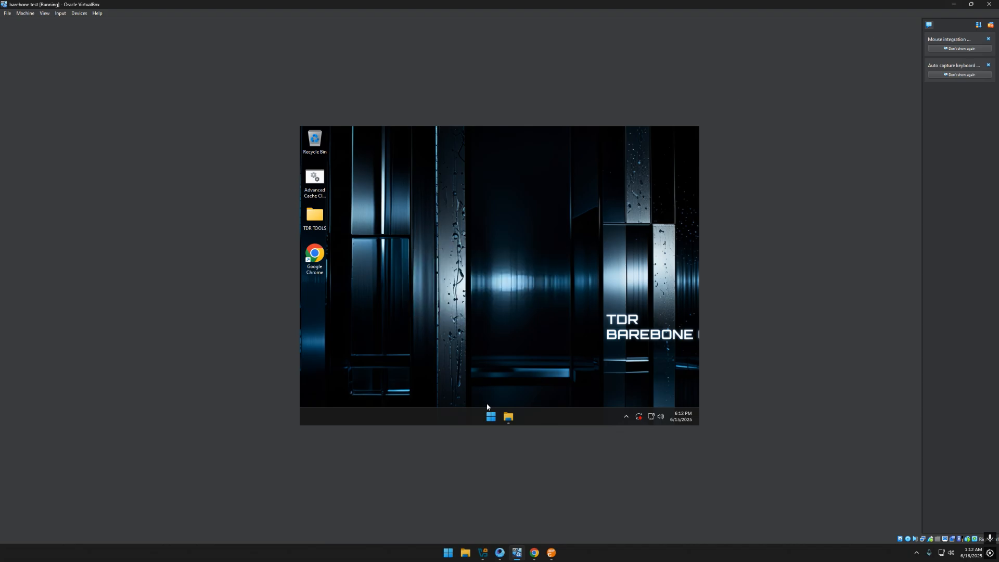
mouse_move(626, 416)
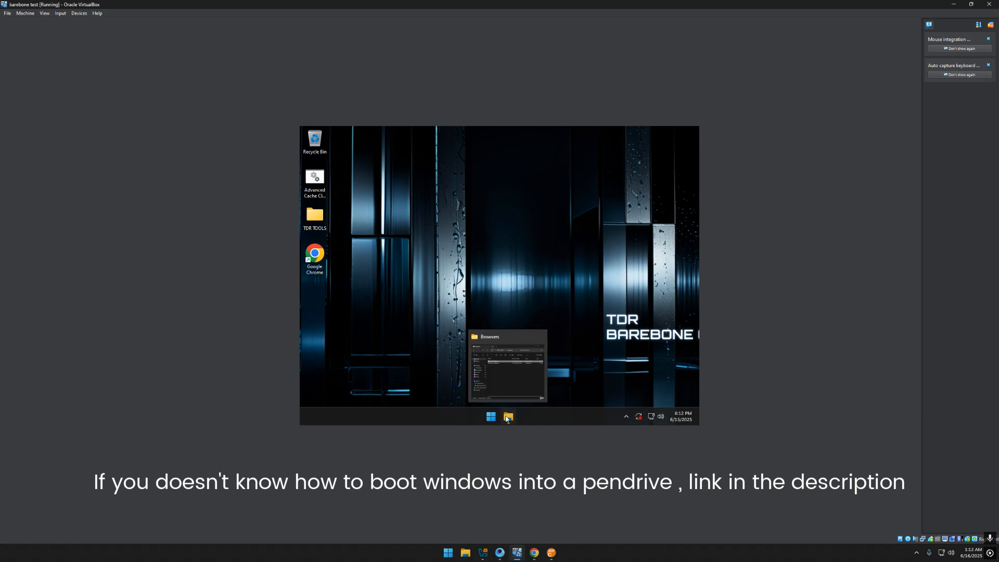
click(508, 416)
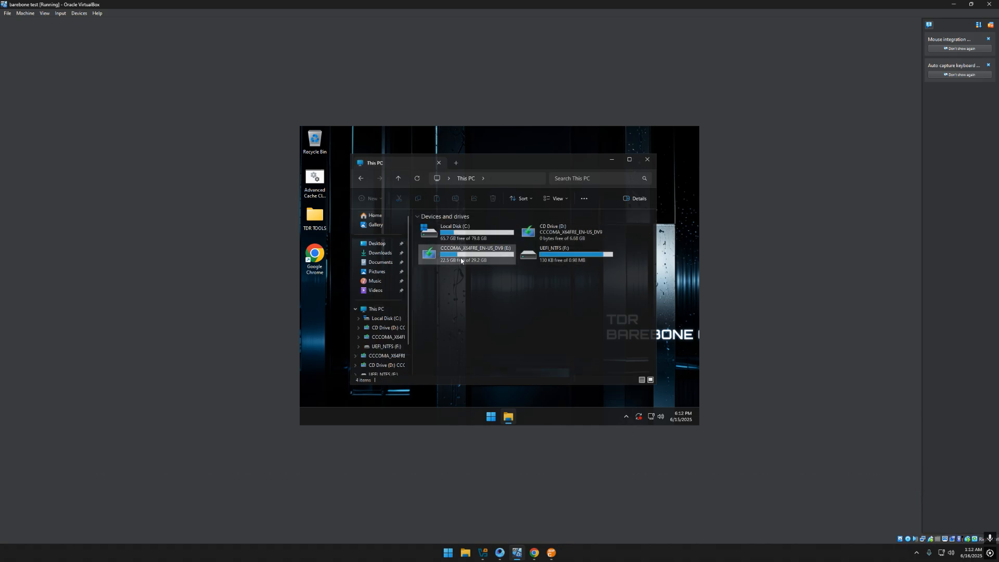
double_click(474, 254)
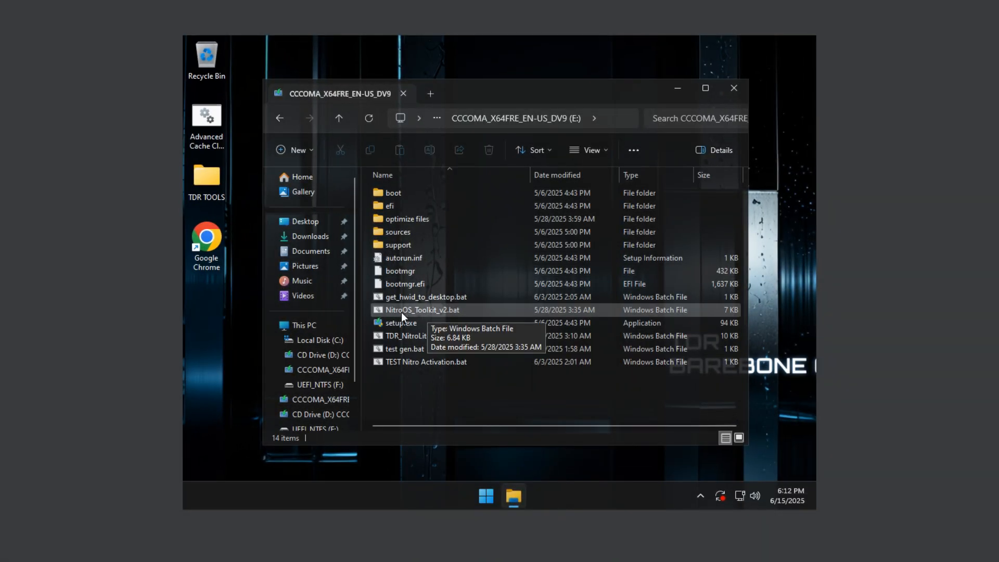
right_click(421, 310)
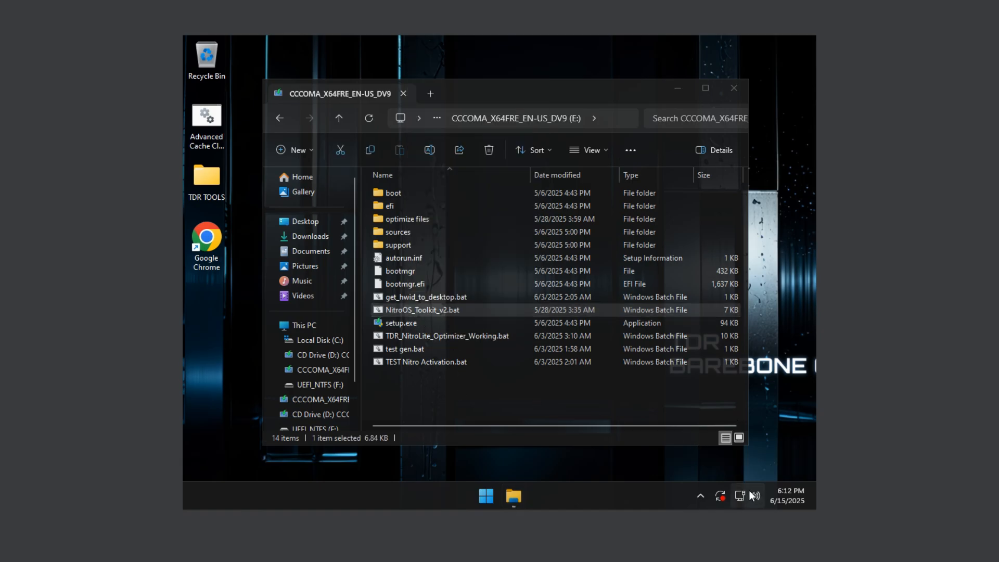
click(741, 496)
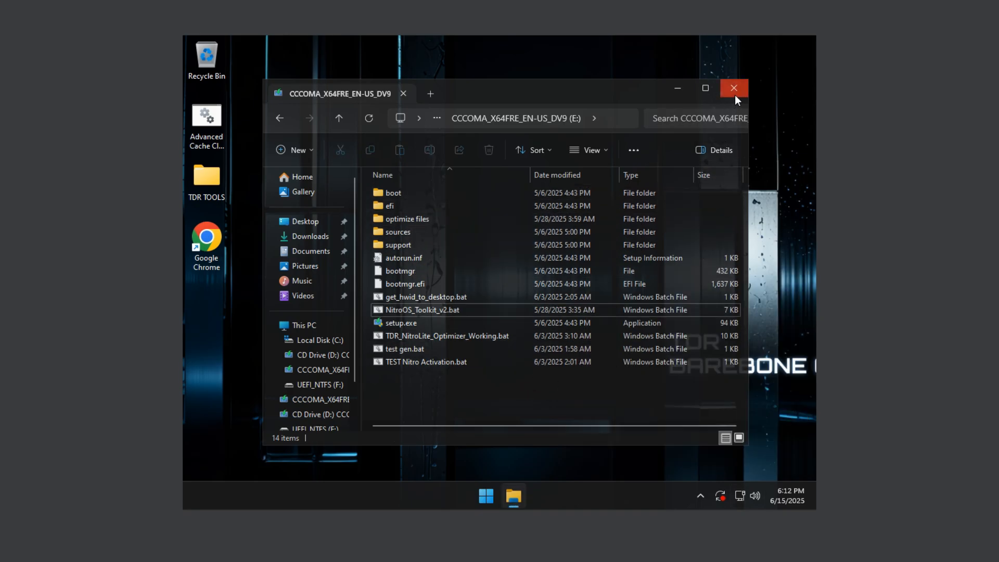
mouse_move(733, 87)
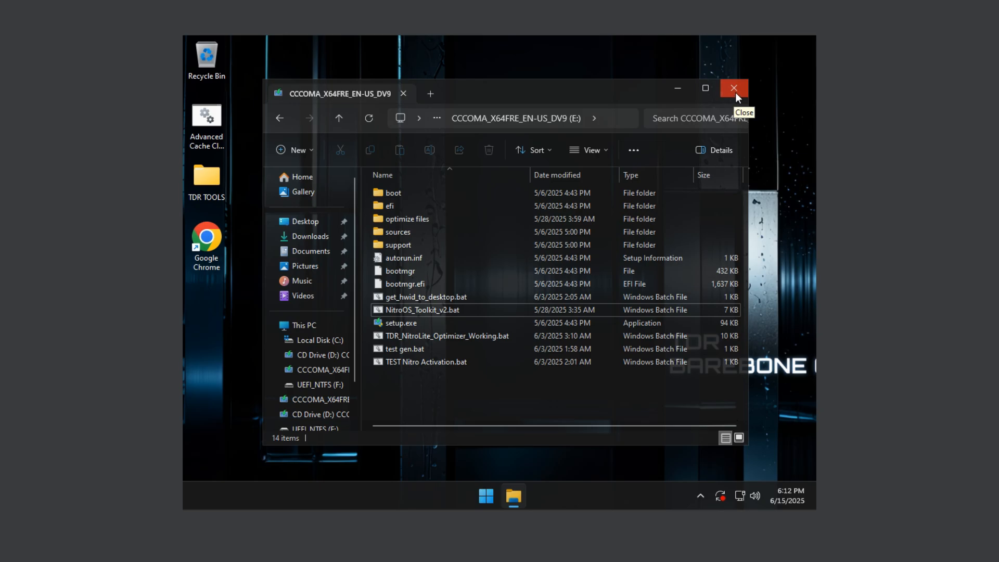
click(734, 88)
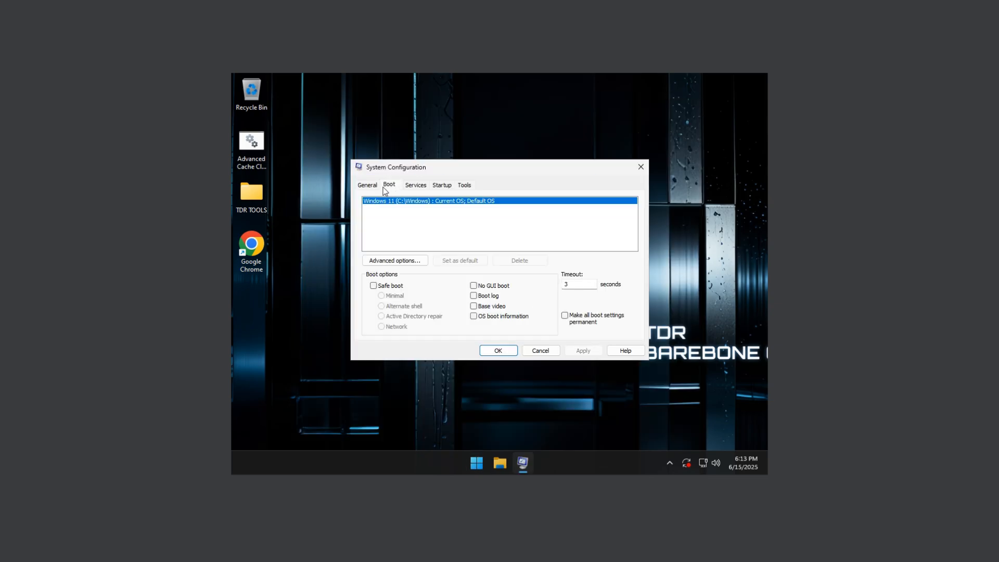
Limit the guest to 2 processors in msconfig's advanced boot options.
click(393, 260)
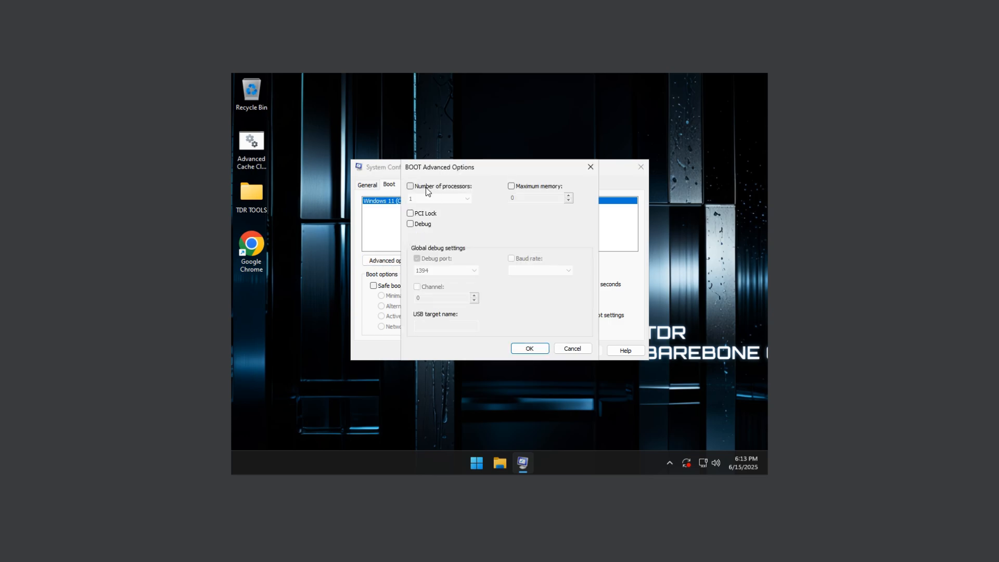
click(410, 185)
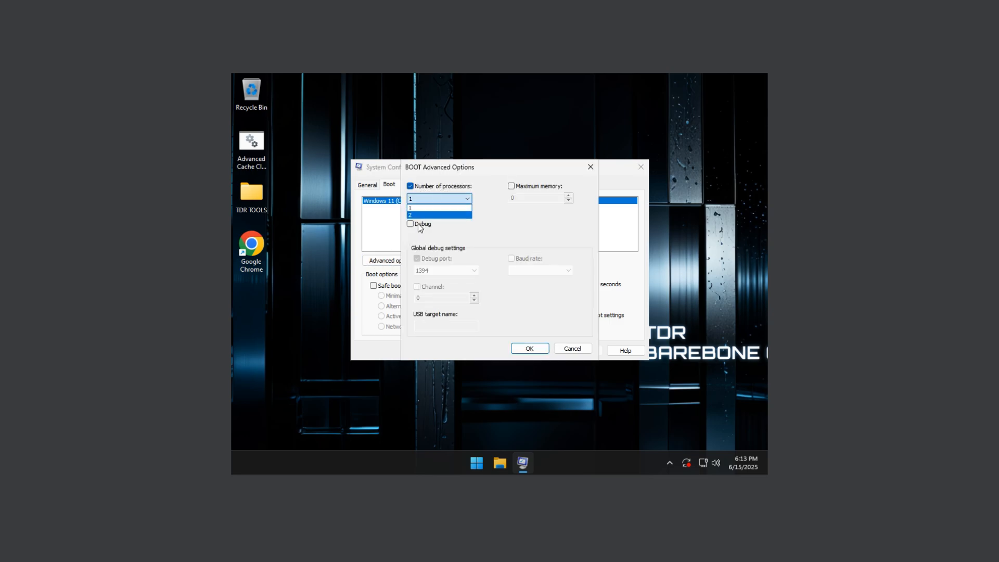
click(410, 214)
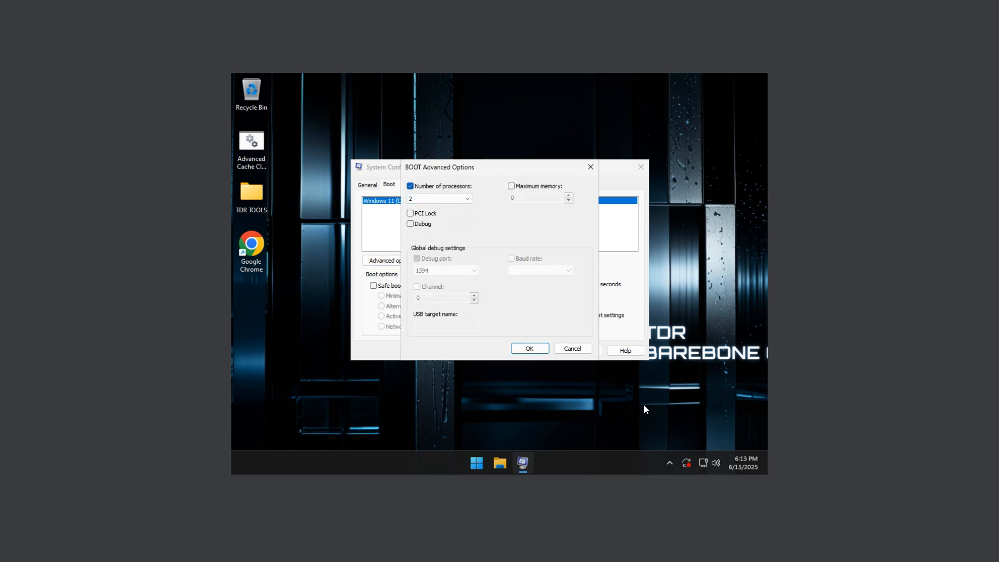
click(528, 348)
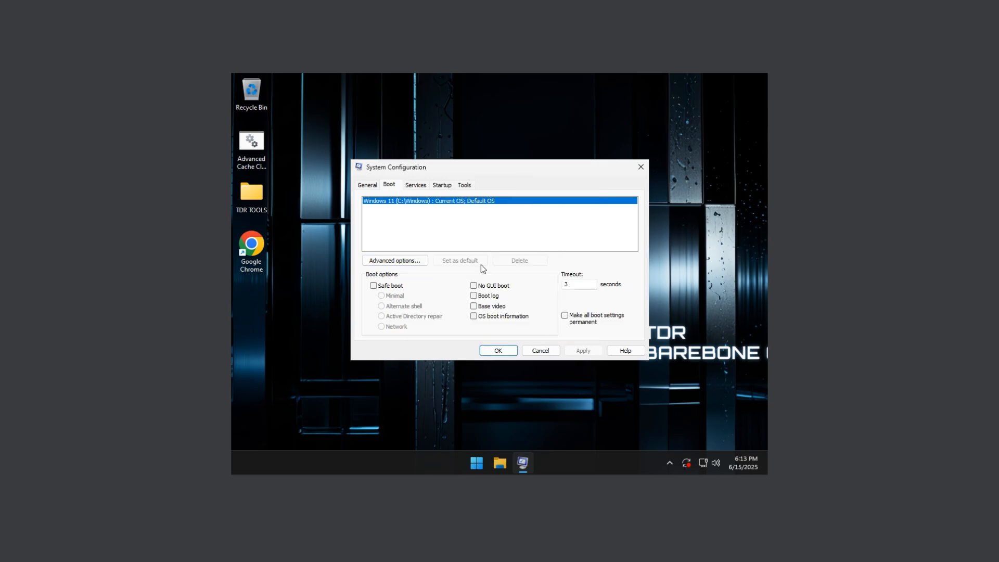
Hide Microsoft services, disable the Google updater and elevation services, apply and exit without restart.
click(416, 185)
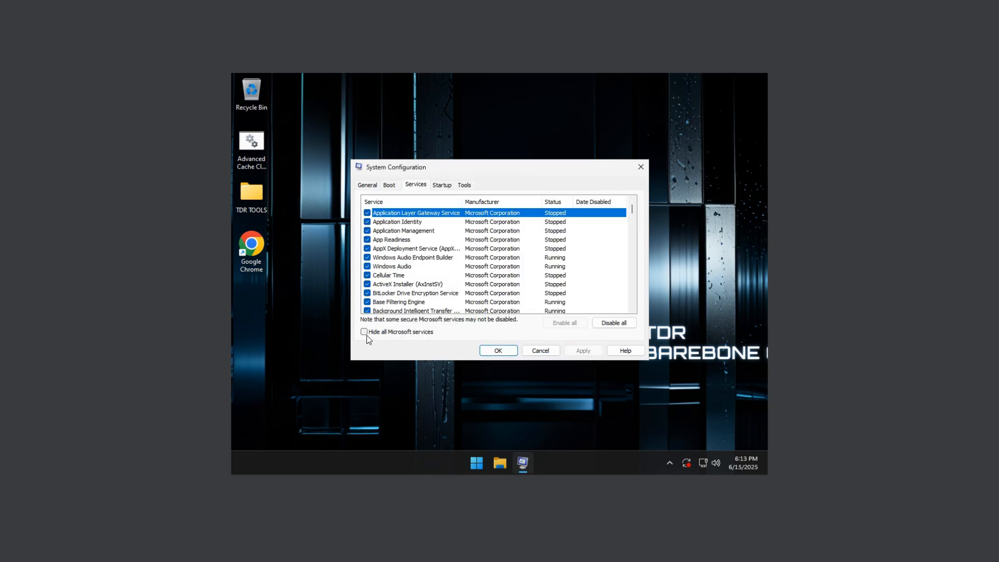
click(364, 331)
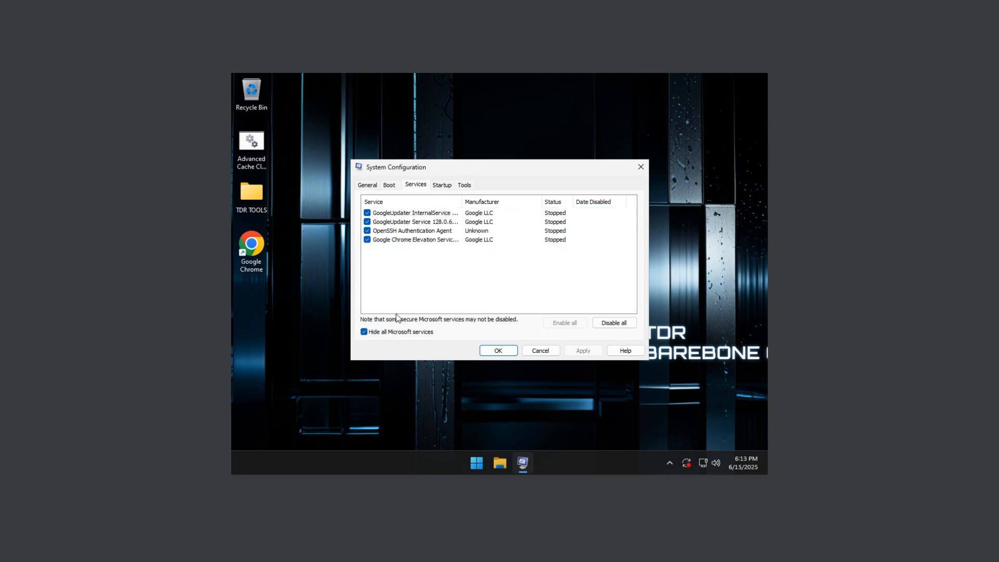
click(368, 212)
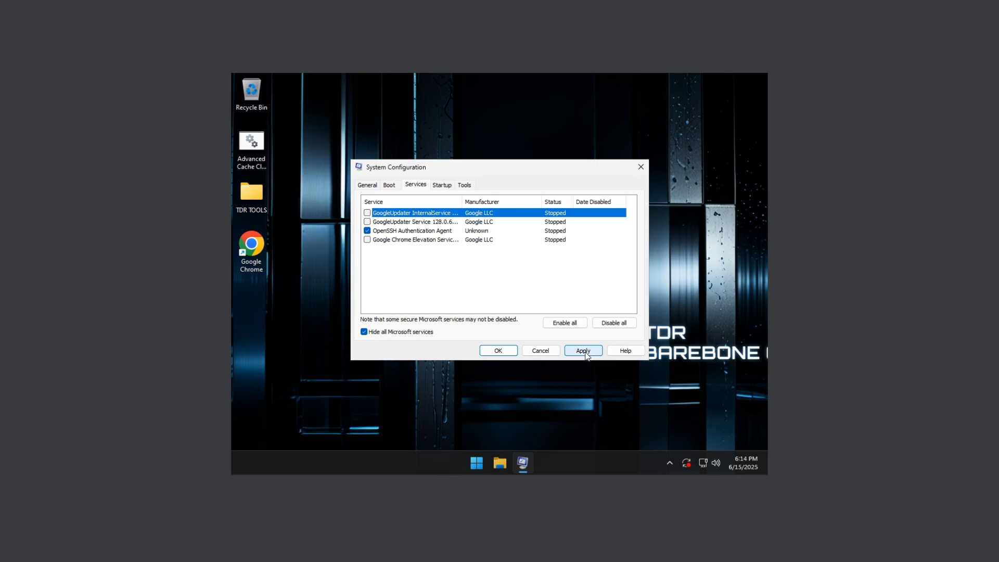
click(581, 351)
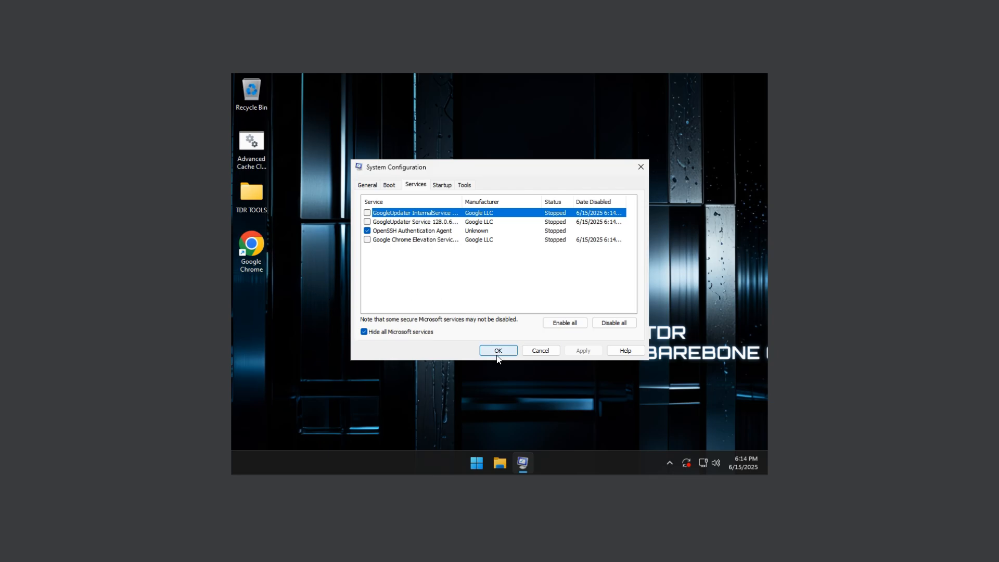
click(499, 351)
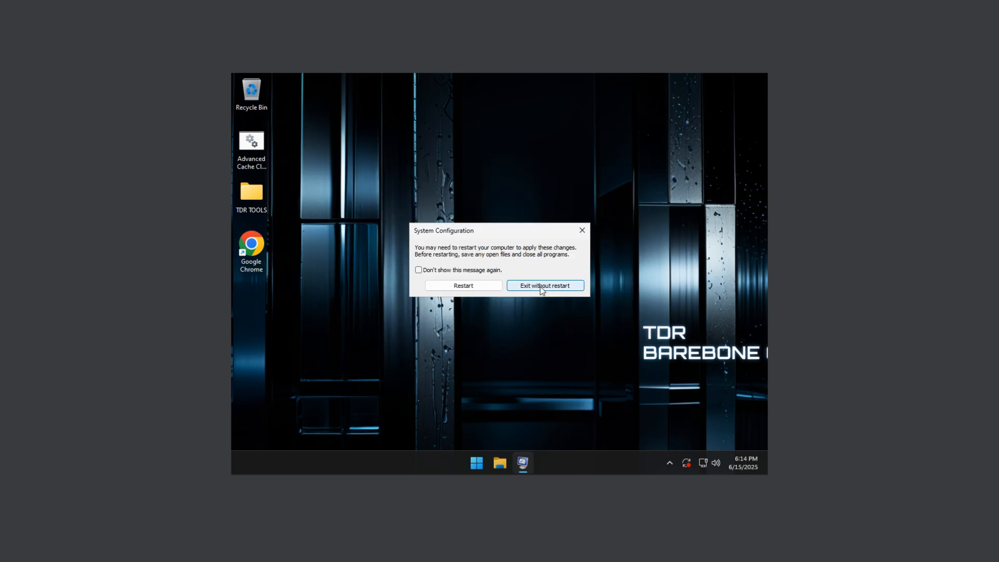
click(543, 286)
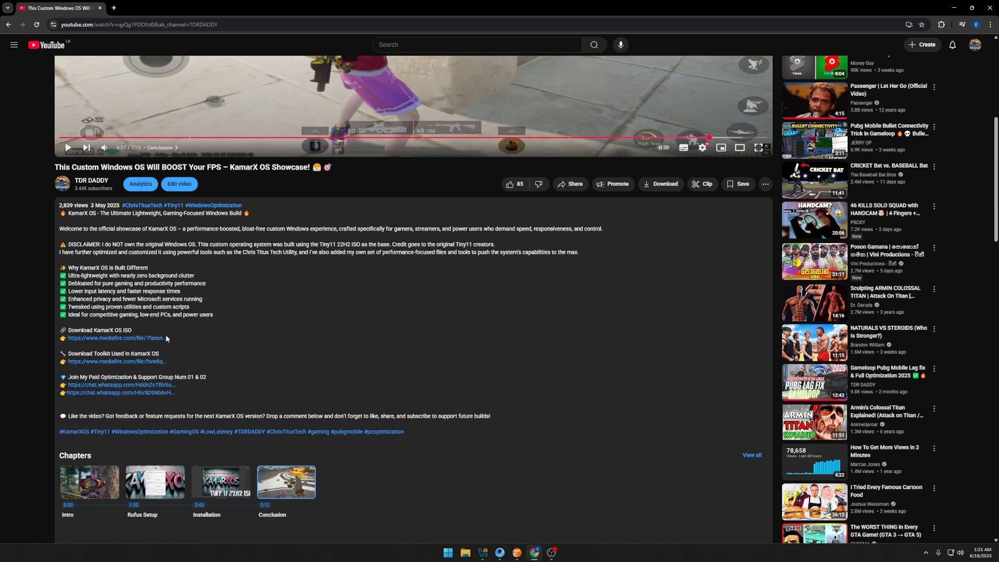
mouse_move(114, 337)
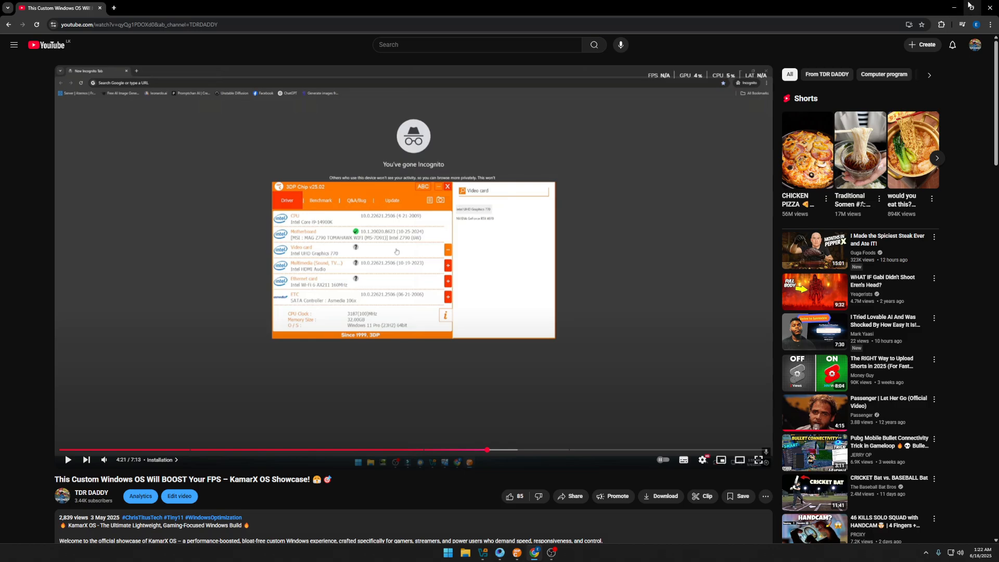
scroll(down, 3)
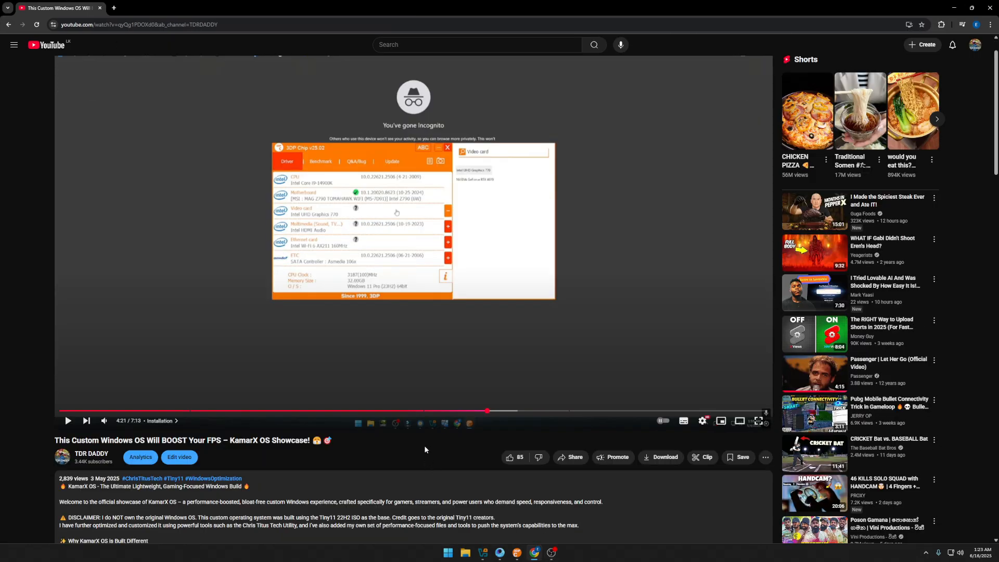
scroll(down, 3)
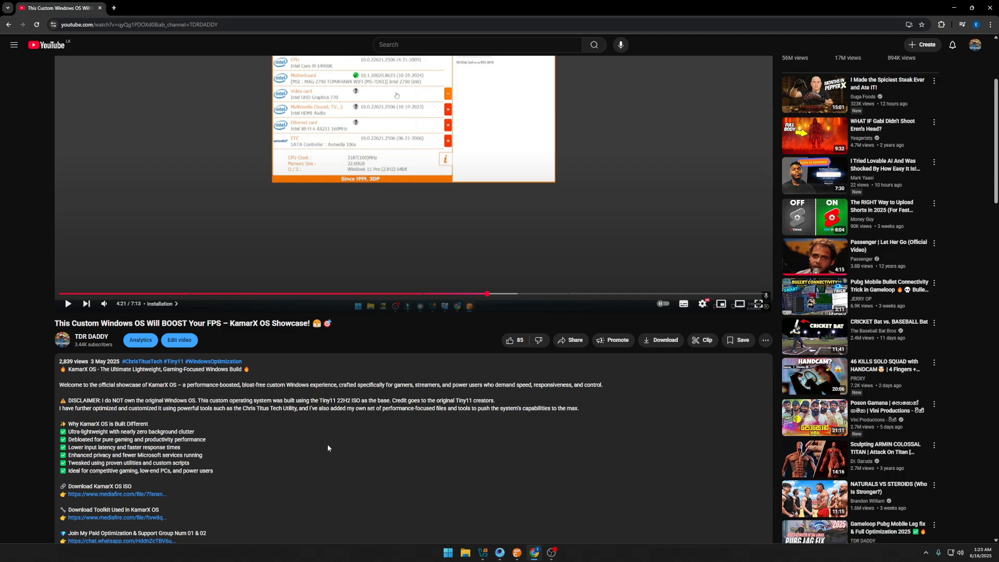
scroll(down, 3)
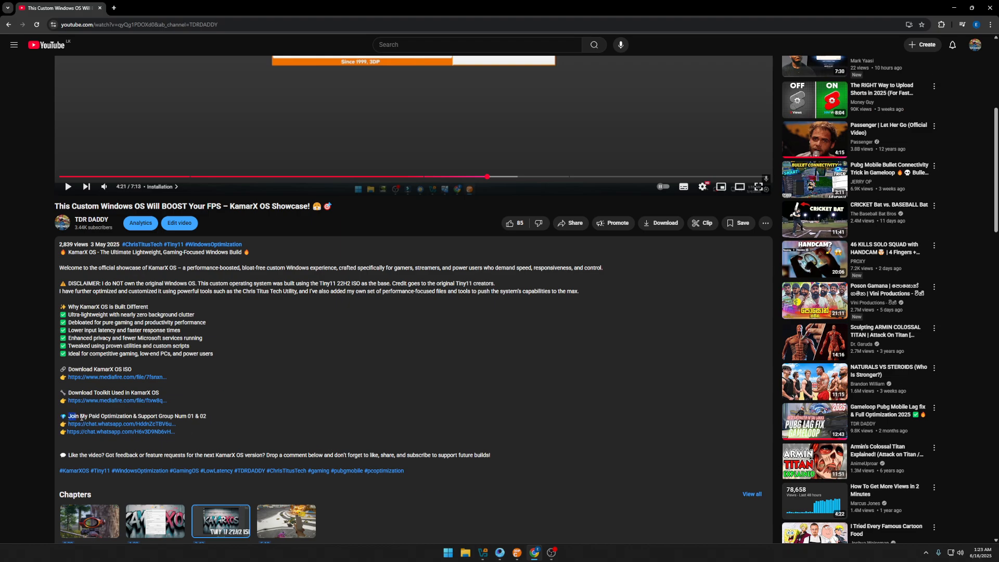
double_click(127, 417)
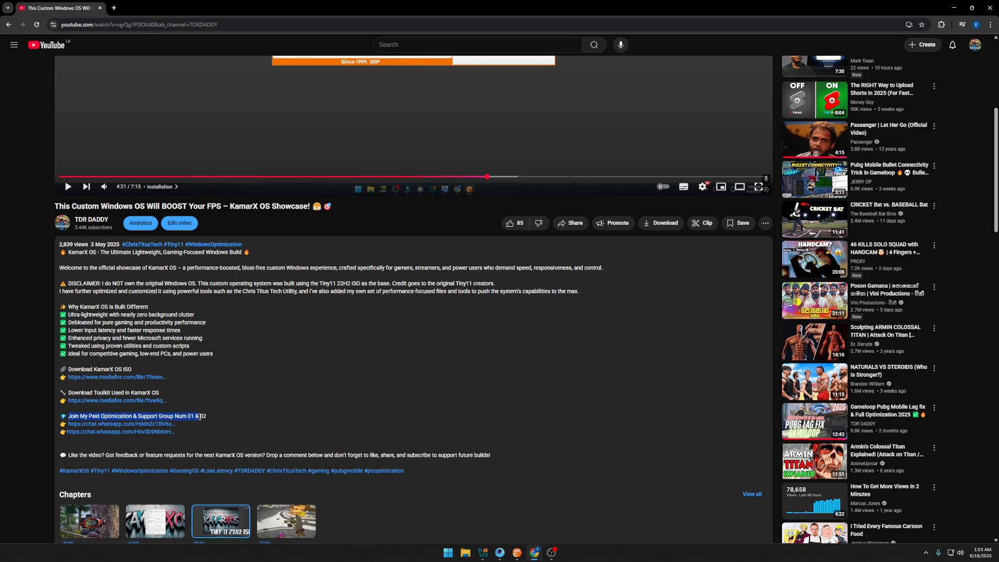
click(123, 423)
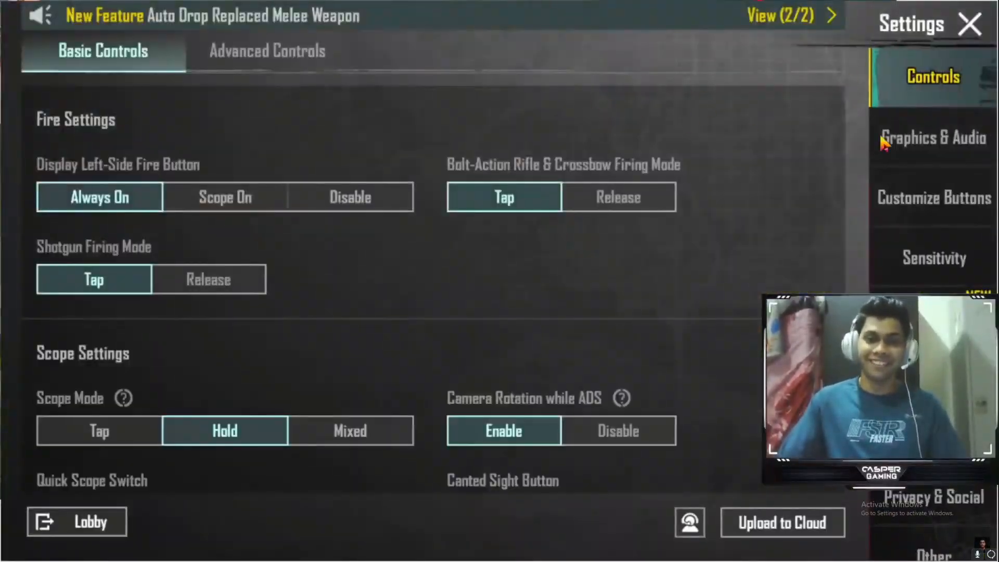
Switch PUBG Mobile settings from Basic Controls to Graphics & Audio.
click(933, 137)
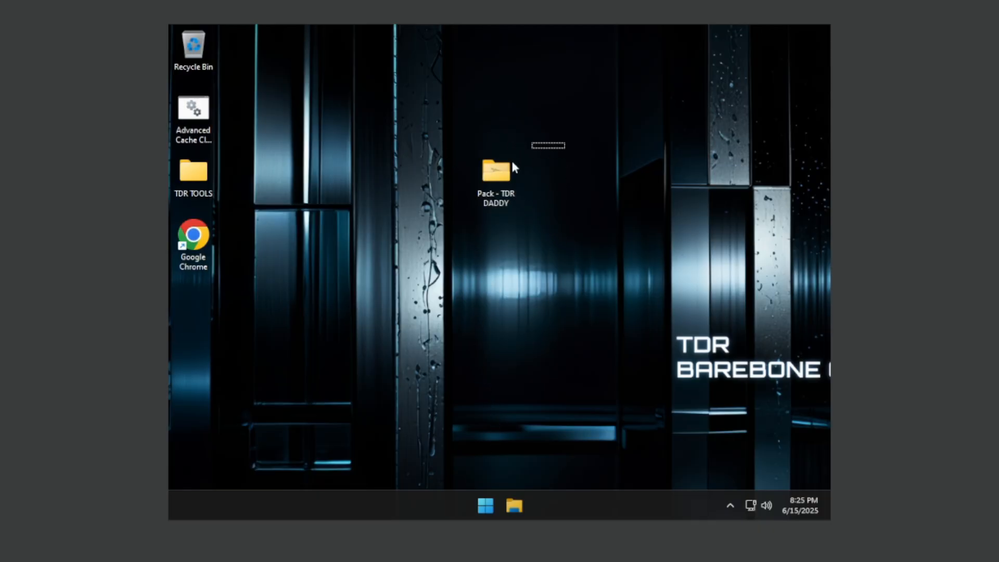
mouse_move(496, 175)
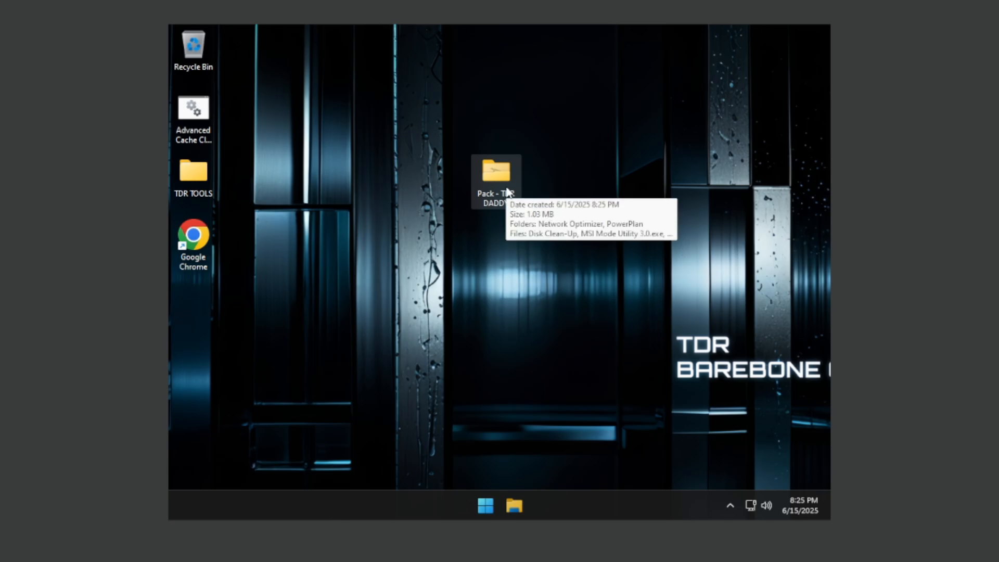
Run NetworkOptimizer.bat from Pack - TDR DADDY > Network Optimizer as administrator.
double_click(495, 175)
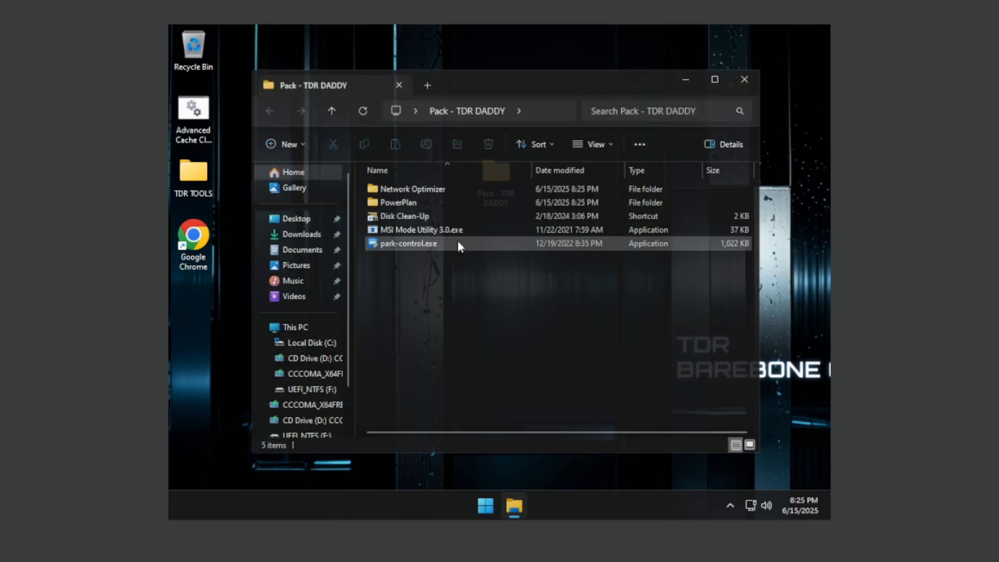
click(411, 188)
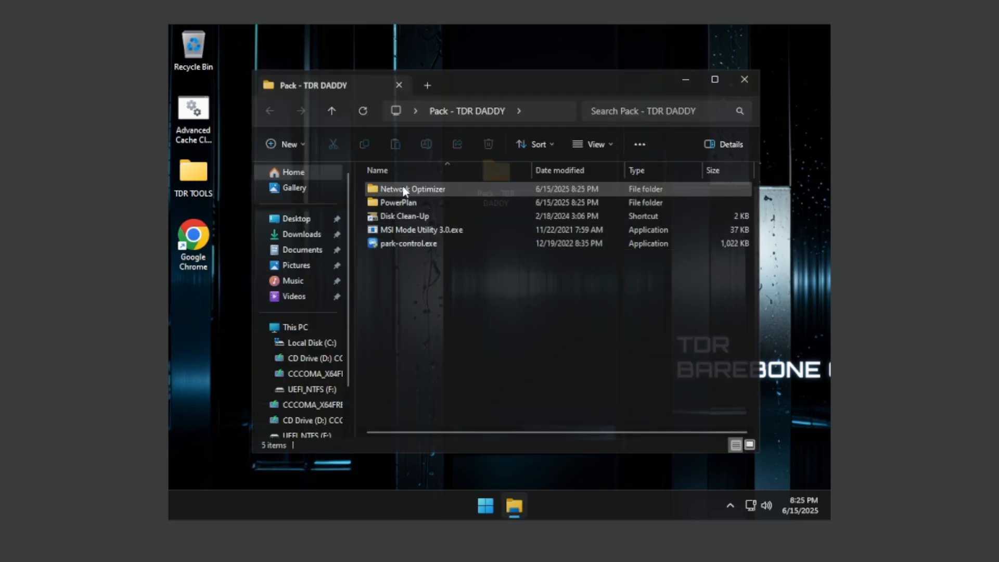
right_click(389, 189)
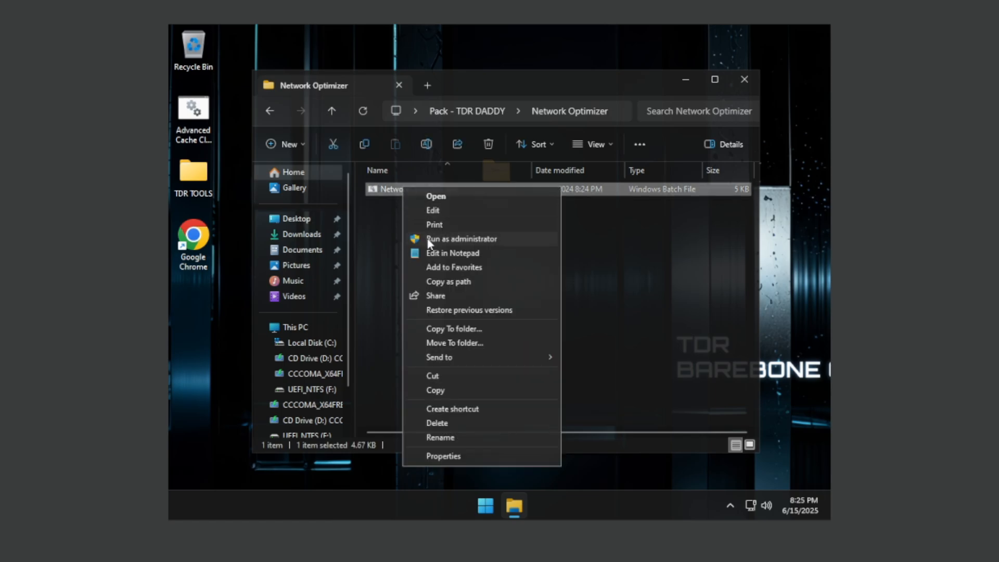
click(461, 238)
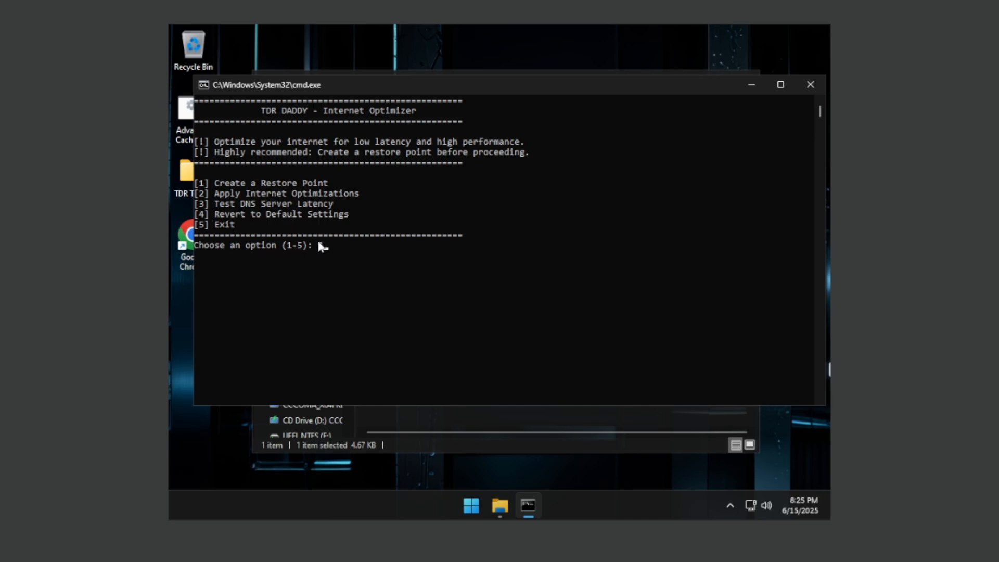
Enter 3 for the DNS latency test, 1 for Cloudflare DNS, then 2 for internet optimizations.
text(3)
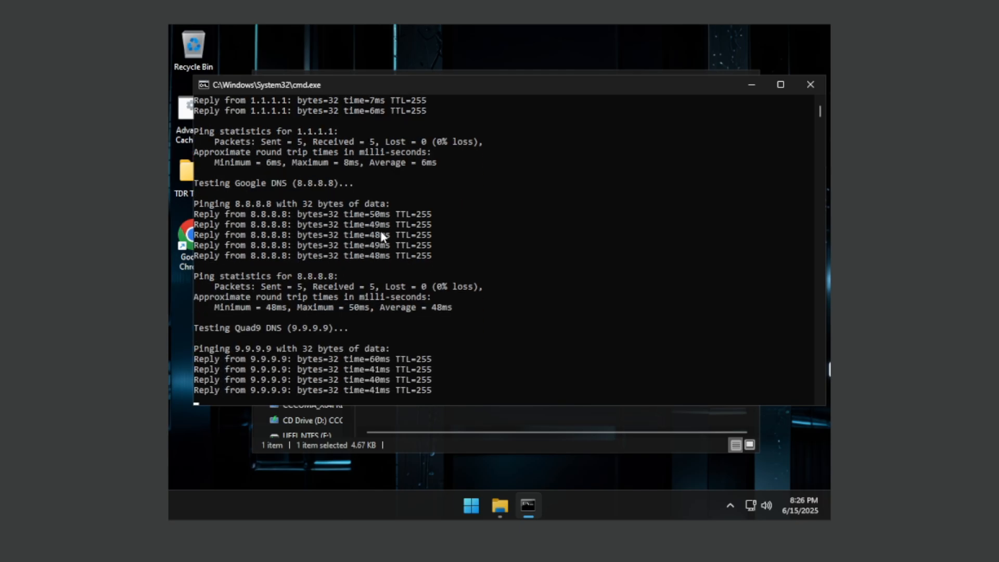
scroll(down, 3)
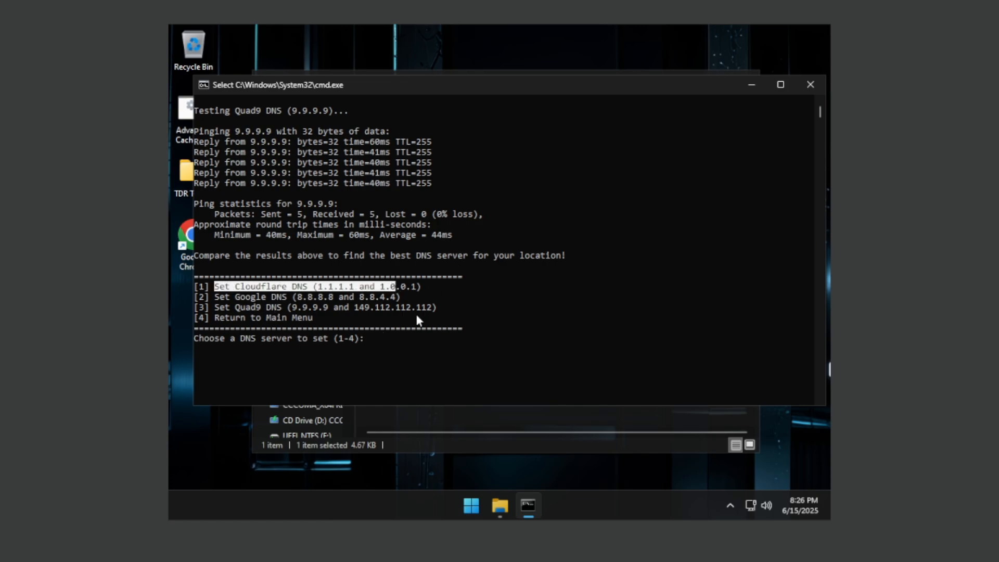
text(1)
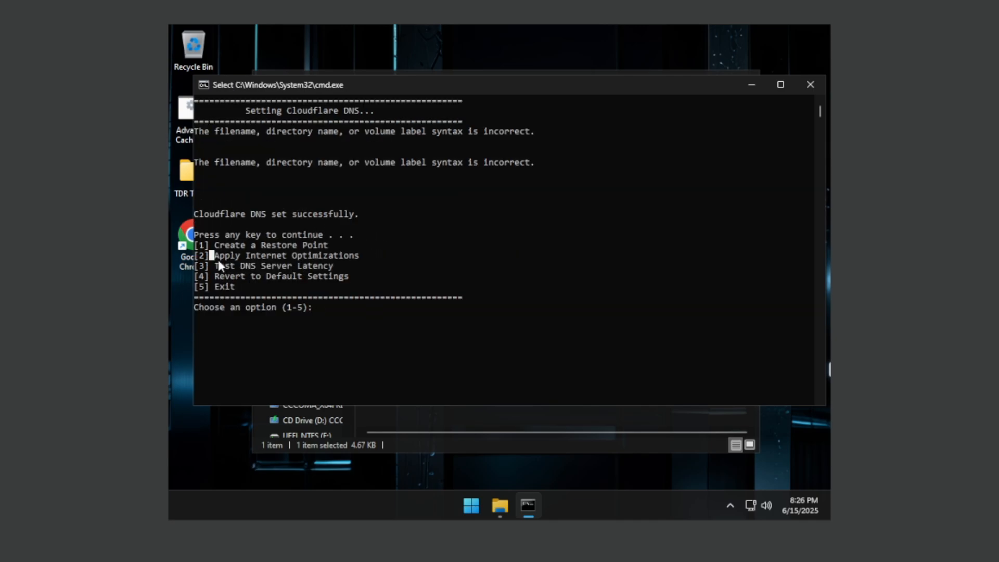
text(2)
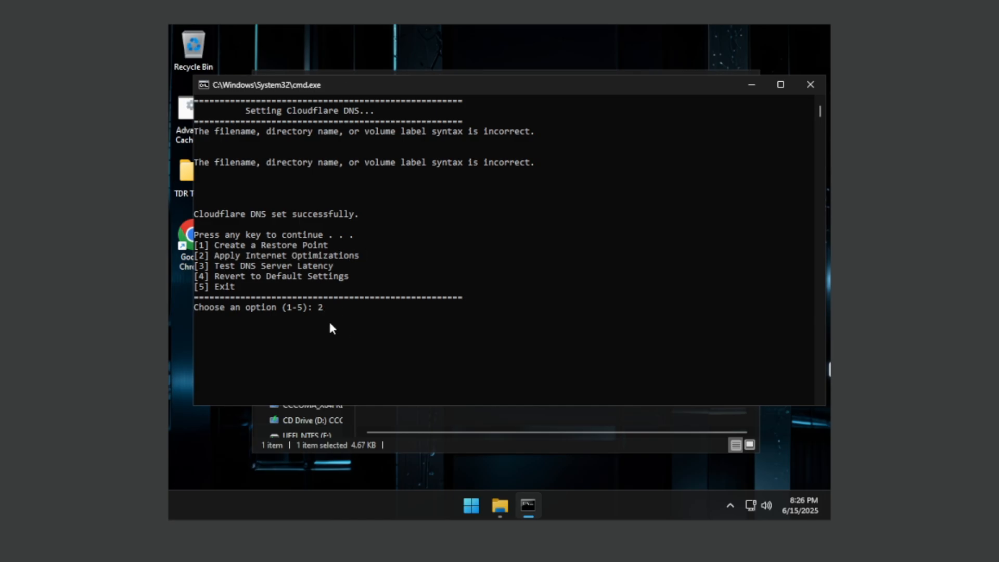
key(enter)
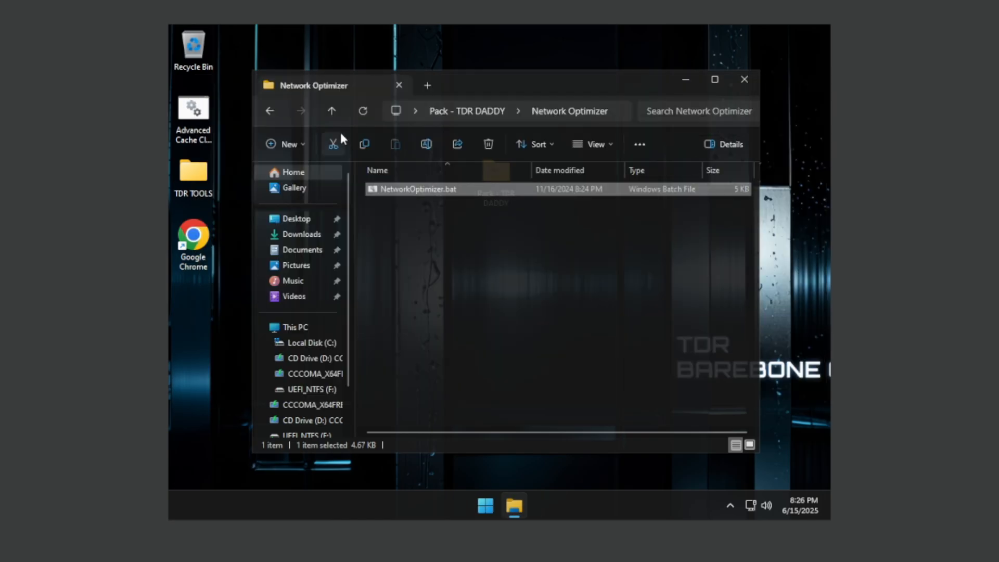
Open Ultimate Performance Enable.txt from the PowerPlan folder in Notepad.
click(331, 110)
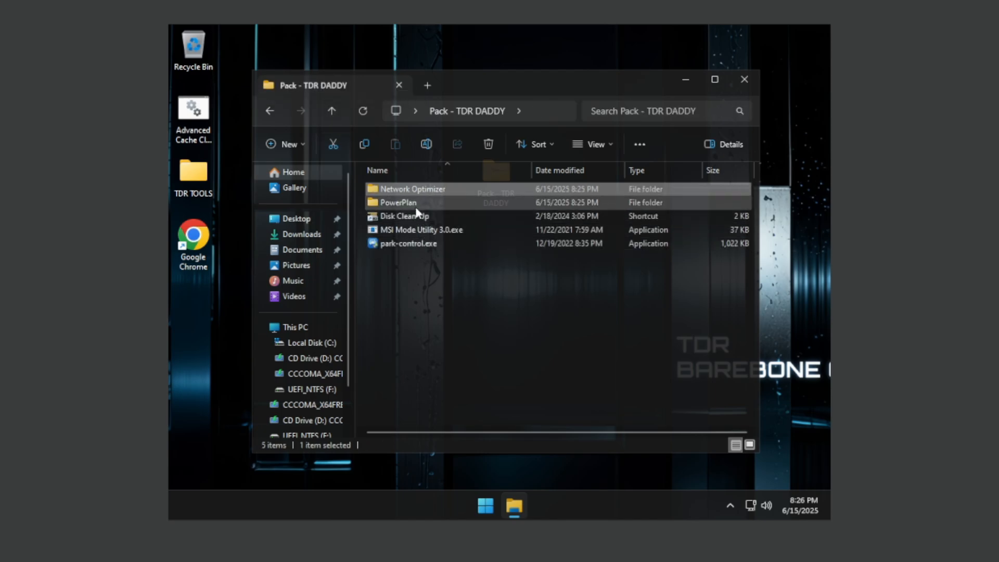
mouse_move(395, 202)
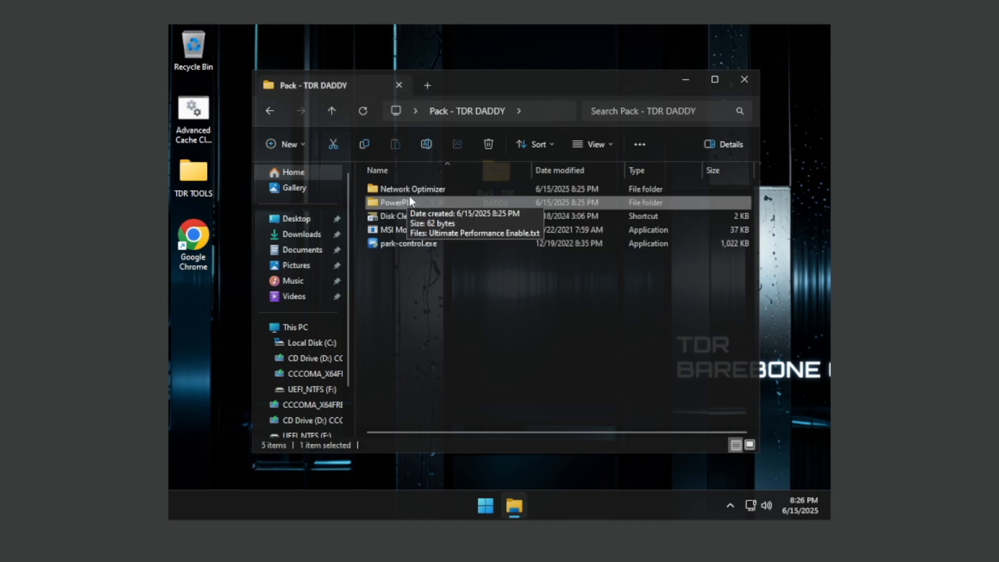
double_click(396, 202)
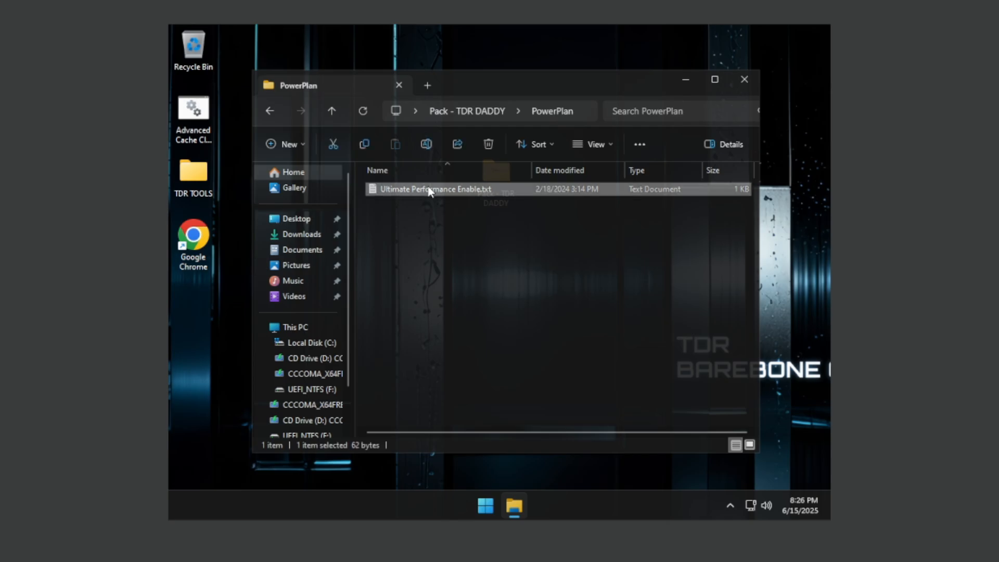
double_click(427, 190)
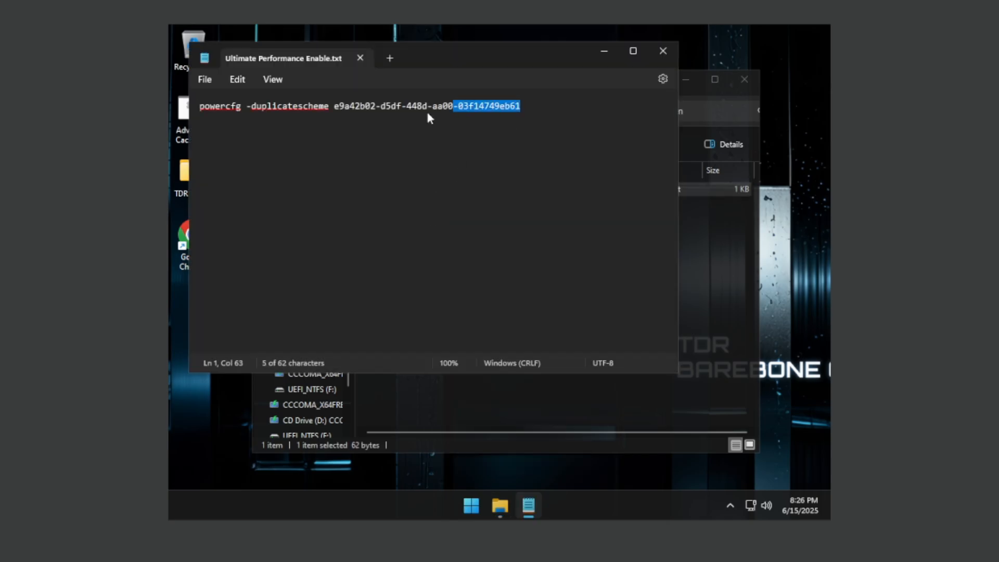
Copy the powercfg command, run it in an administrator cmd to create Ultimate Performance, and return to the Pack folder.
right_click(427, 118)
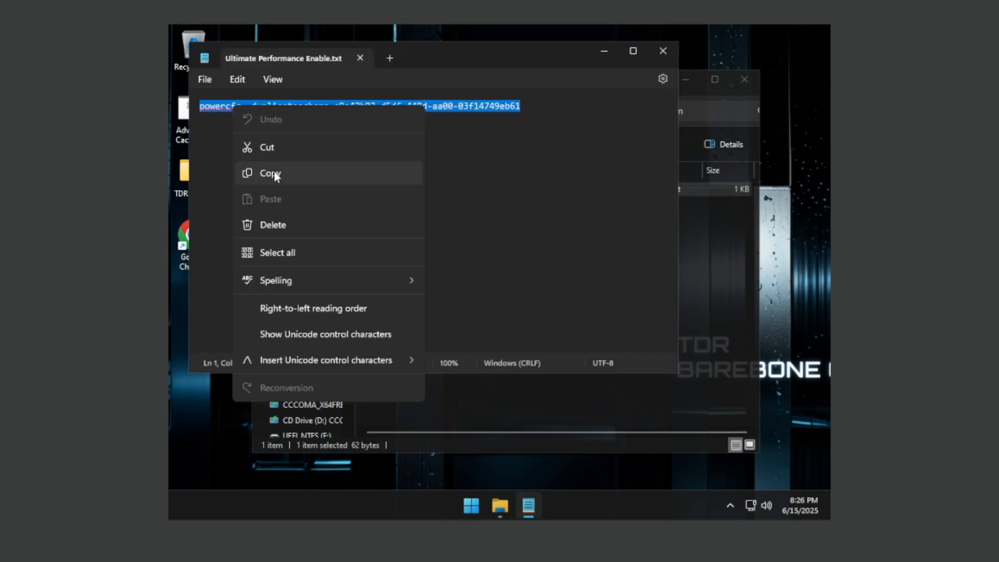
click(471, 506)
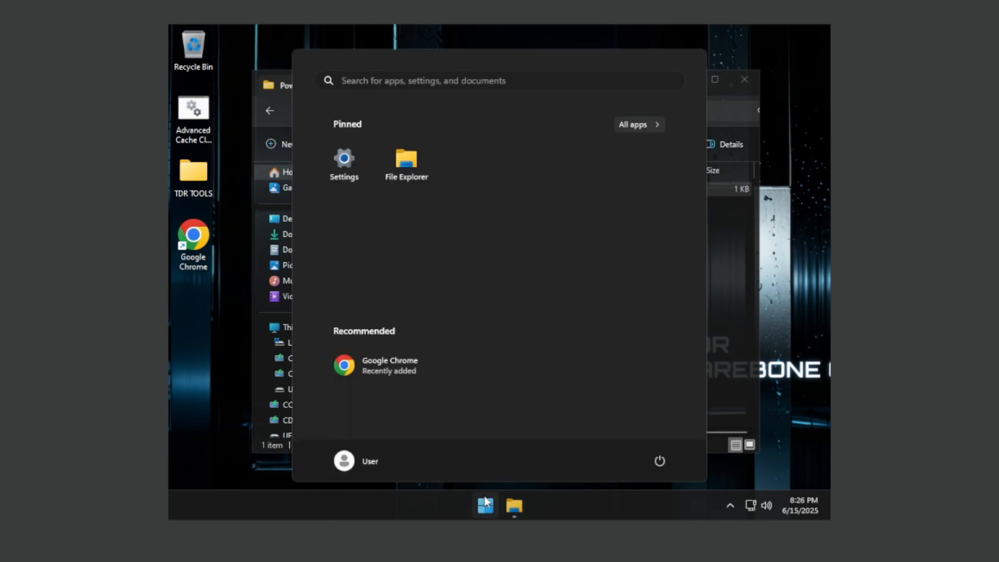
text(cmd)
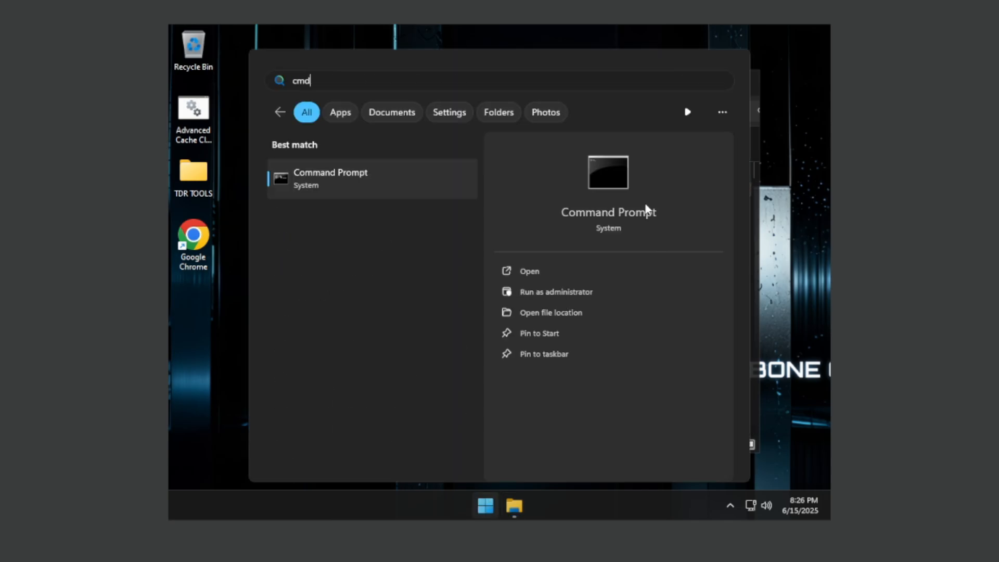
click(554, 292)
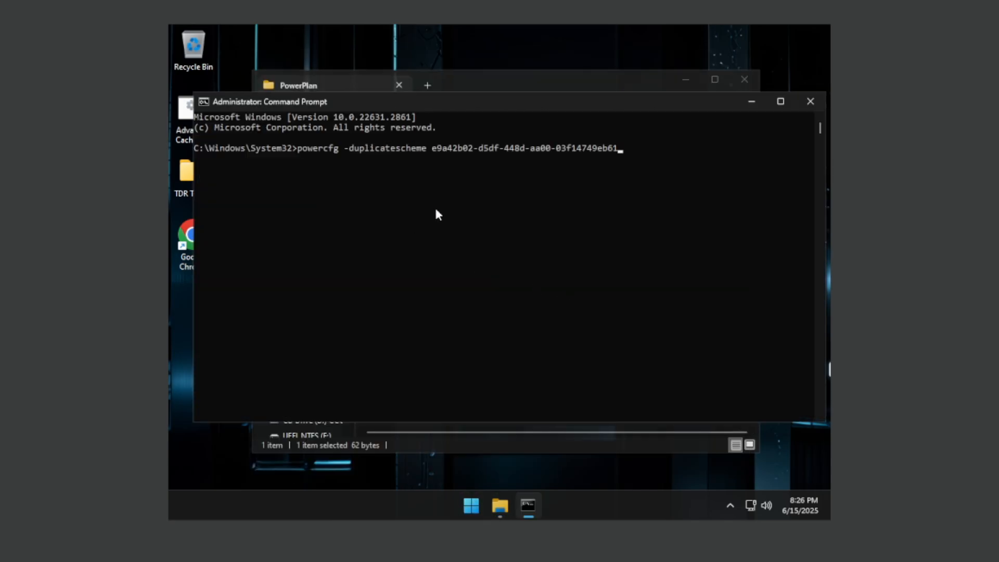
key(enter)
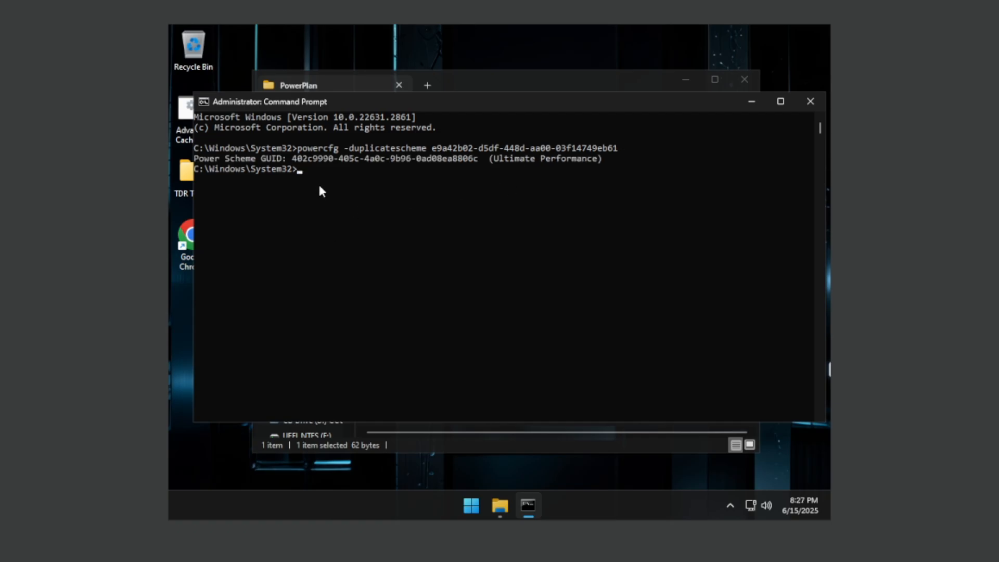
double_click(545, 158)
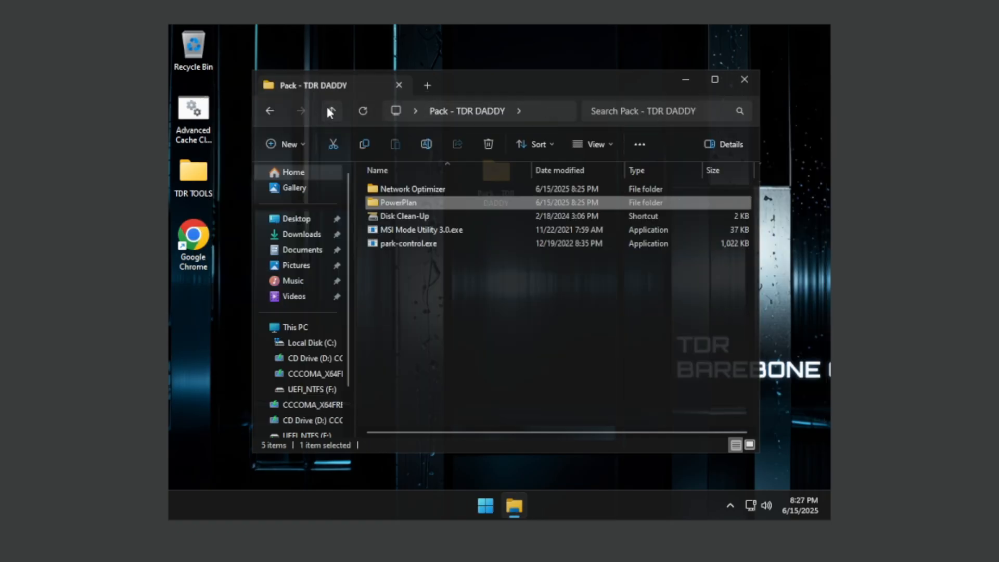
Run the Disk Clean-Up shortcut, include temporary Windows installation files and start cleaning about 19.4 MB.
click(404, 215)
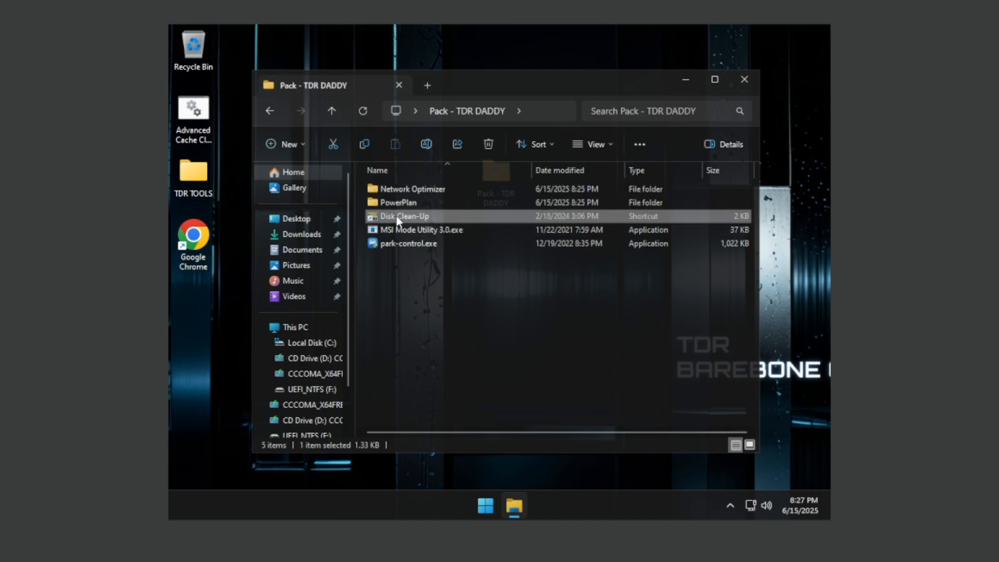
double_click(404, 217)
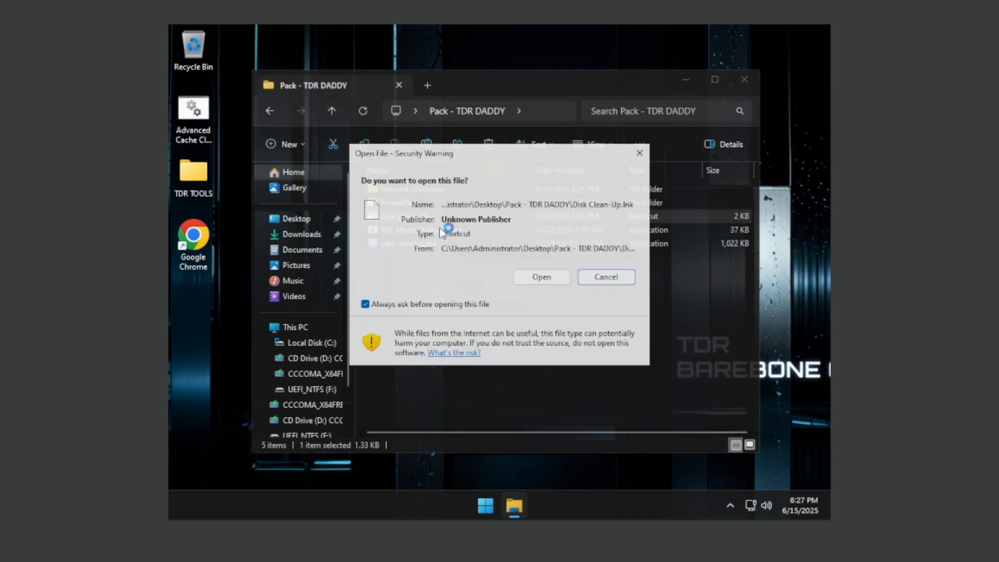
click(541, 277)
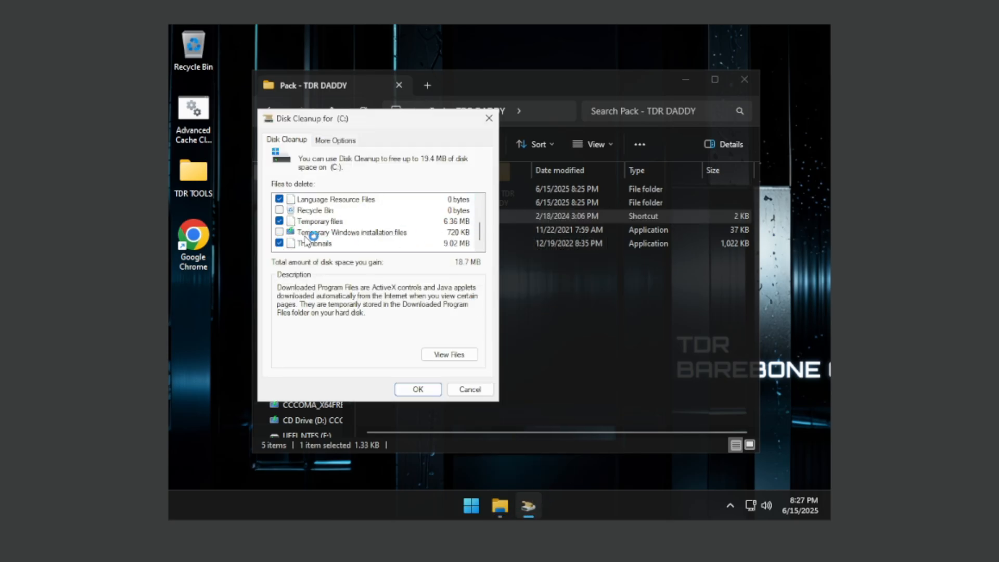
click(279, 232)
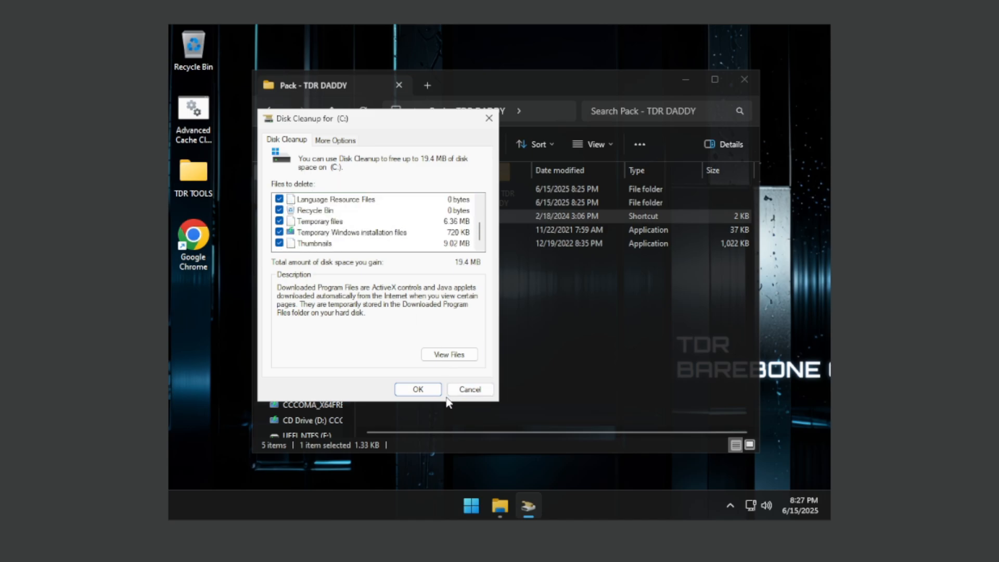
click(418, 389)
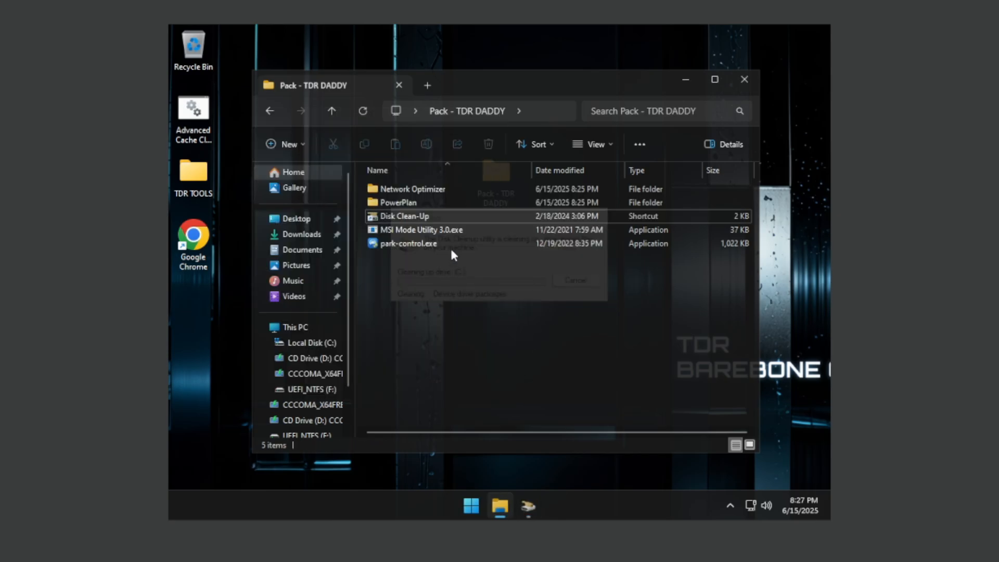
click(421, 229)
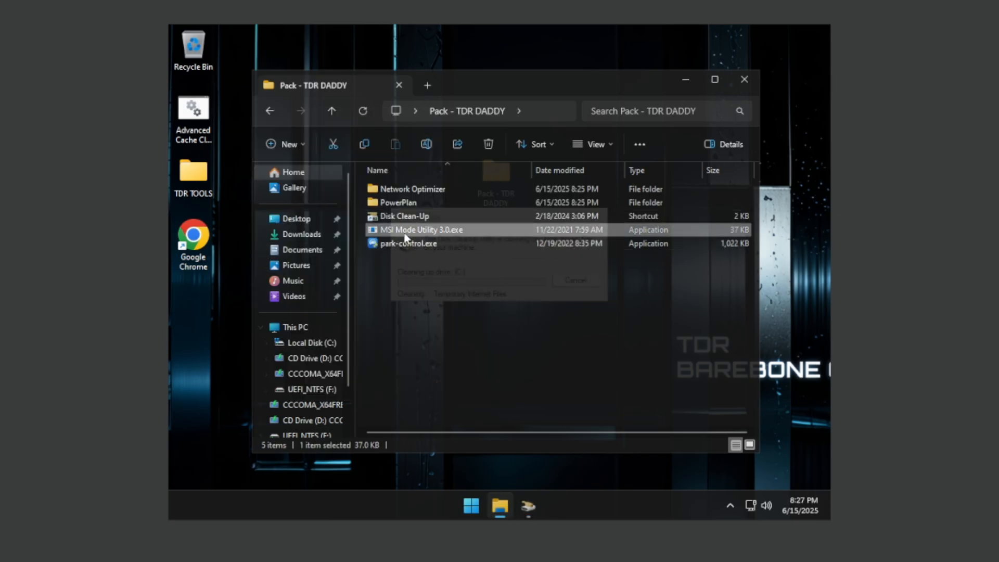
In MSI Mode Utility, enable MSI for the High Definition Audio Controller with High interrupt priority.
double_click(419, 229)
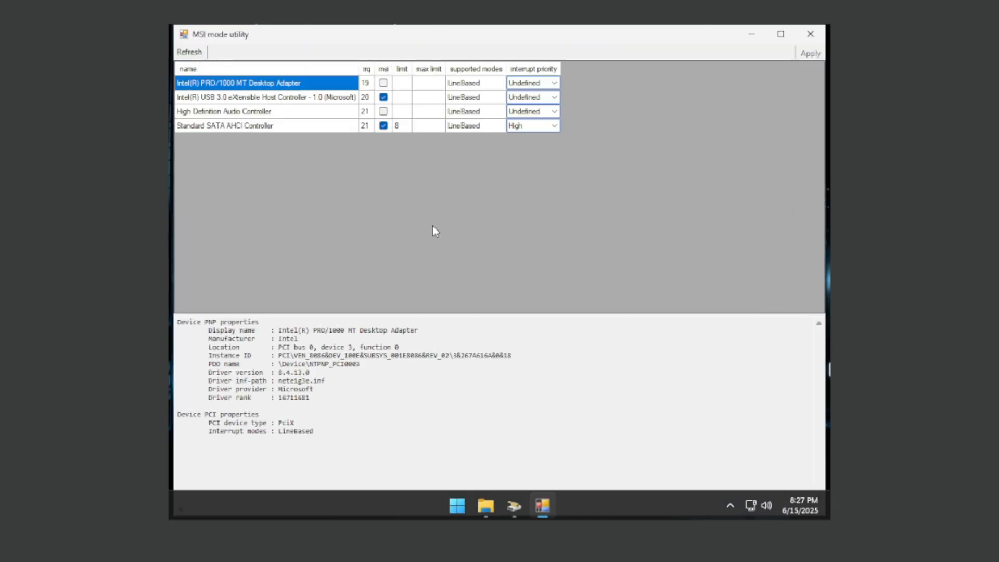
mouse_move(188, 144)
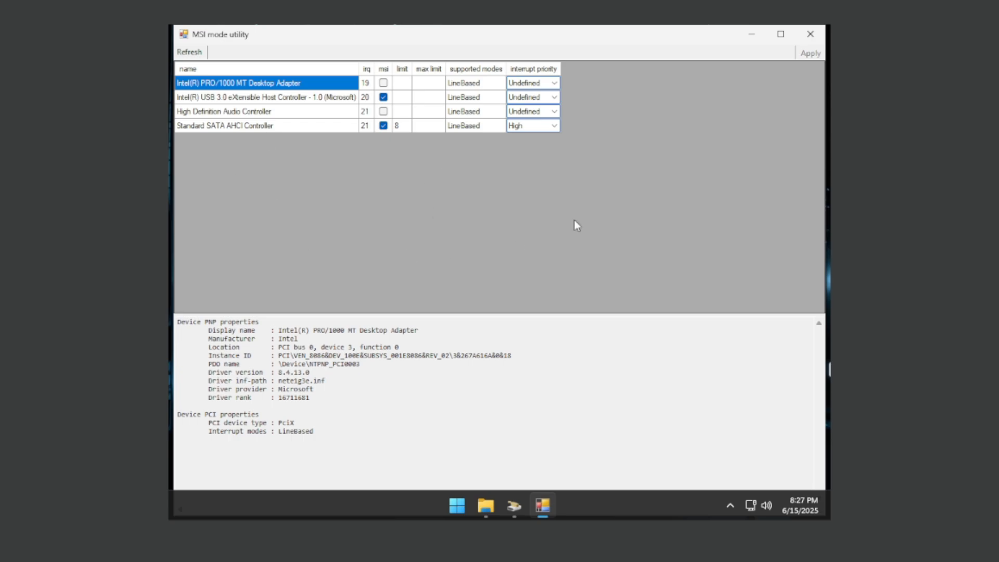
mouse_move(192, 121)
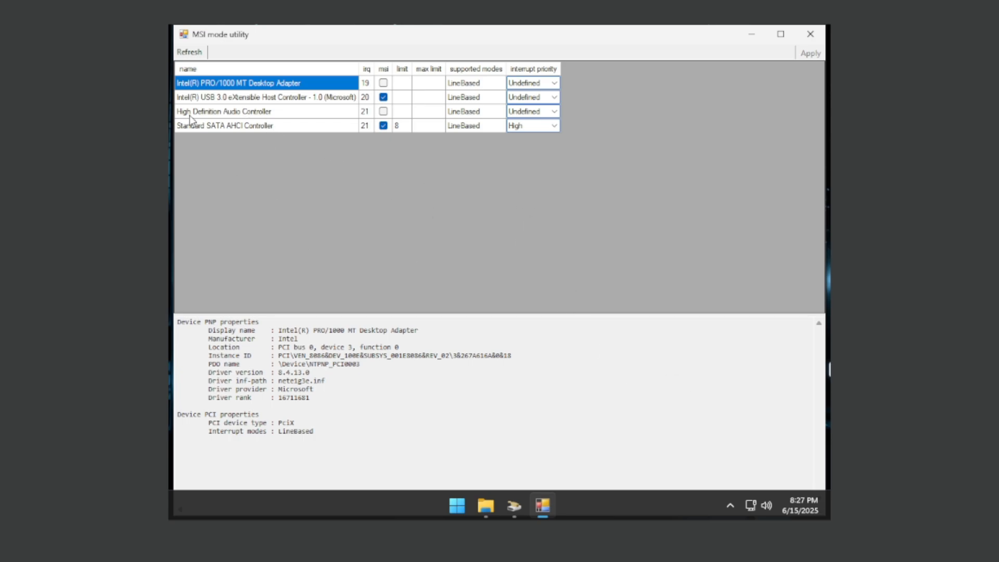
click(223, 112)
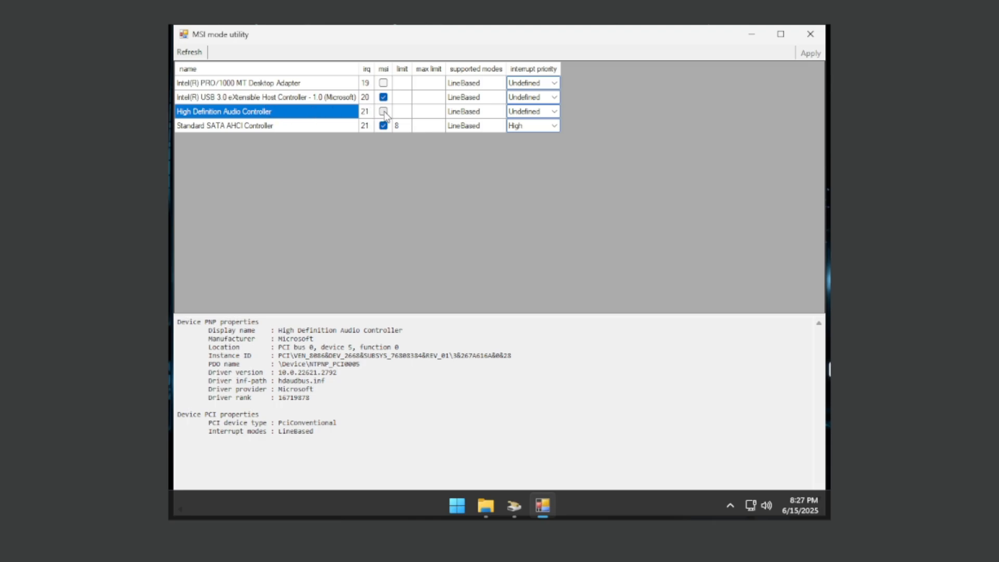
click(383, 112)
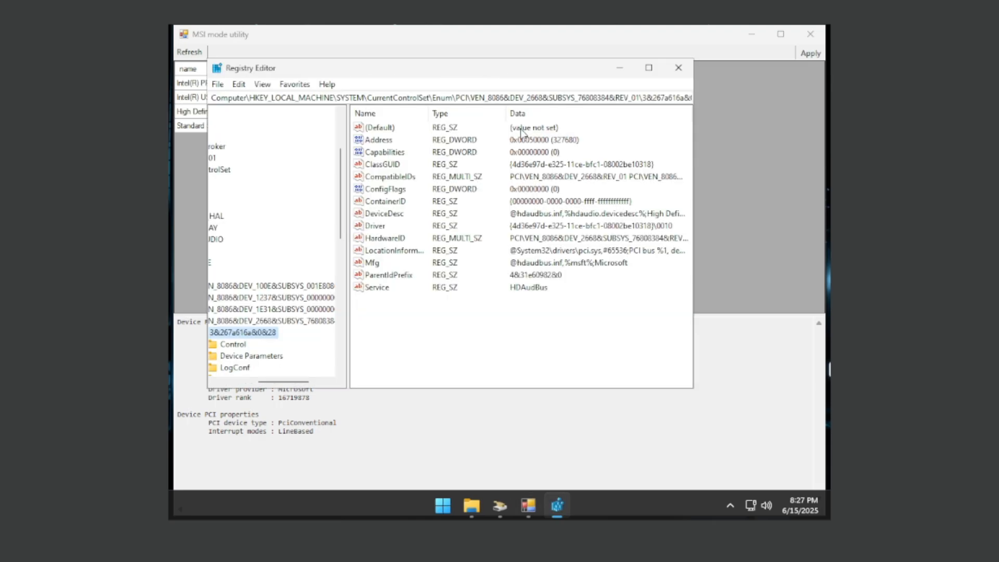
click(678, 68)
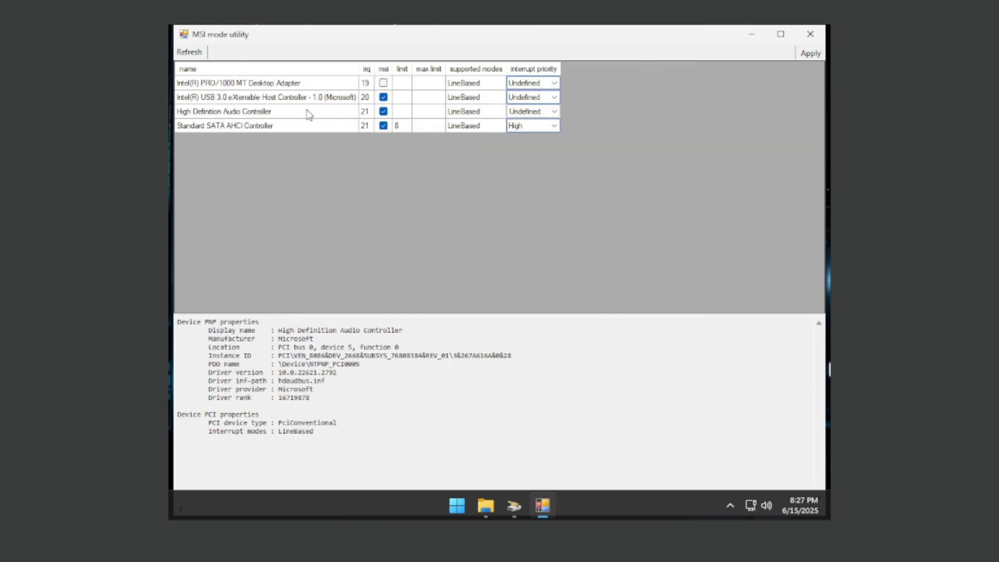
click(531, 111)
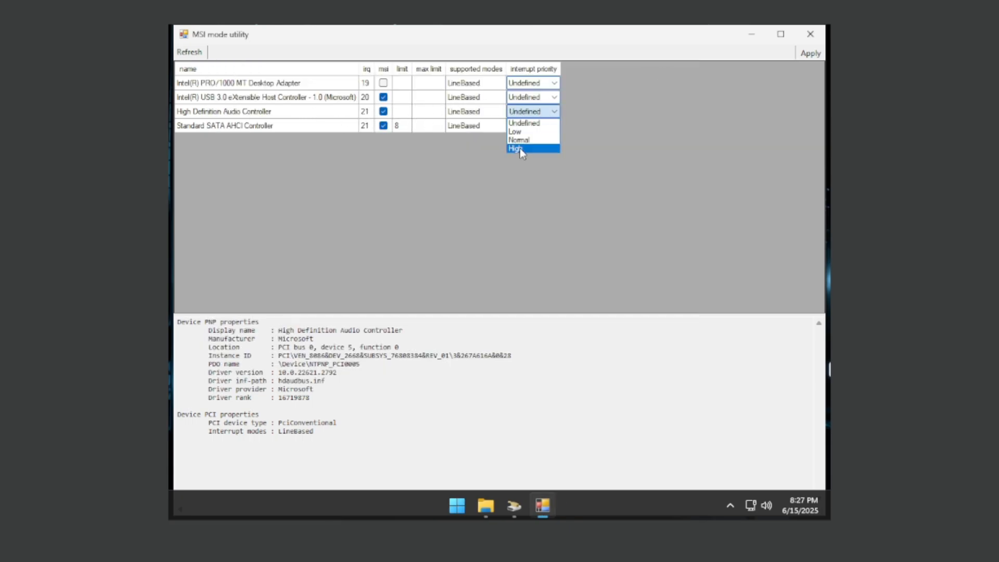
click(515, 148)
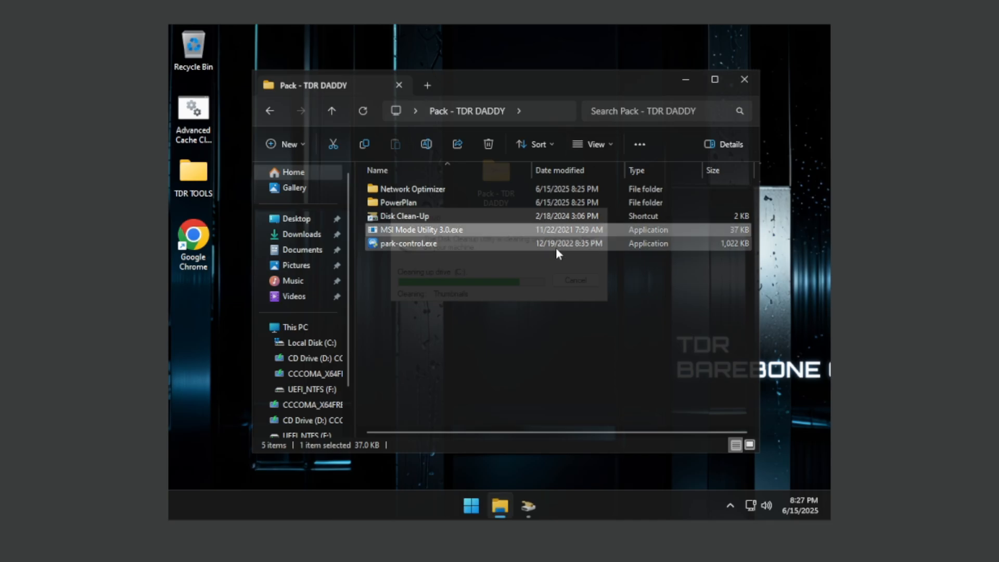
Run park-control.exe and install ParkControl to the default folder.
click(408, 244)
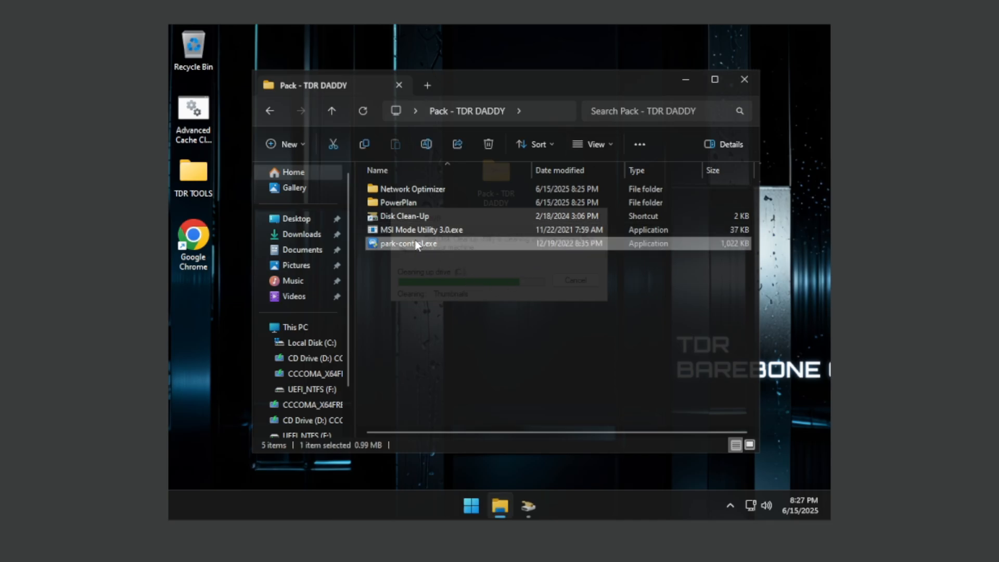
double_click(407, 243)
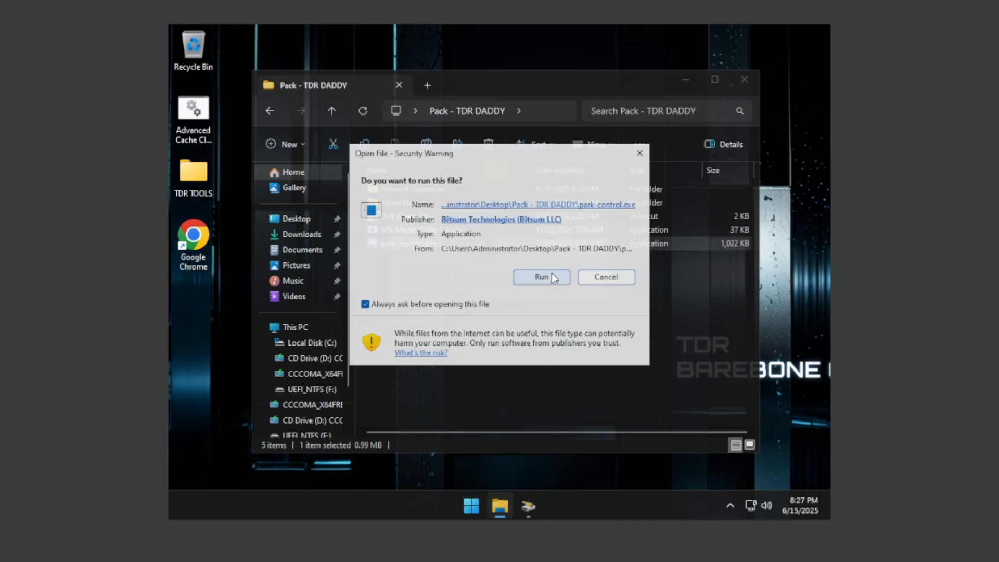
click(541, 277)
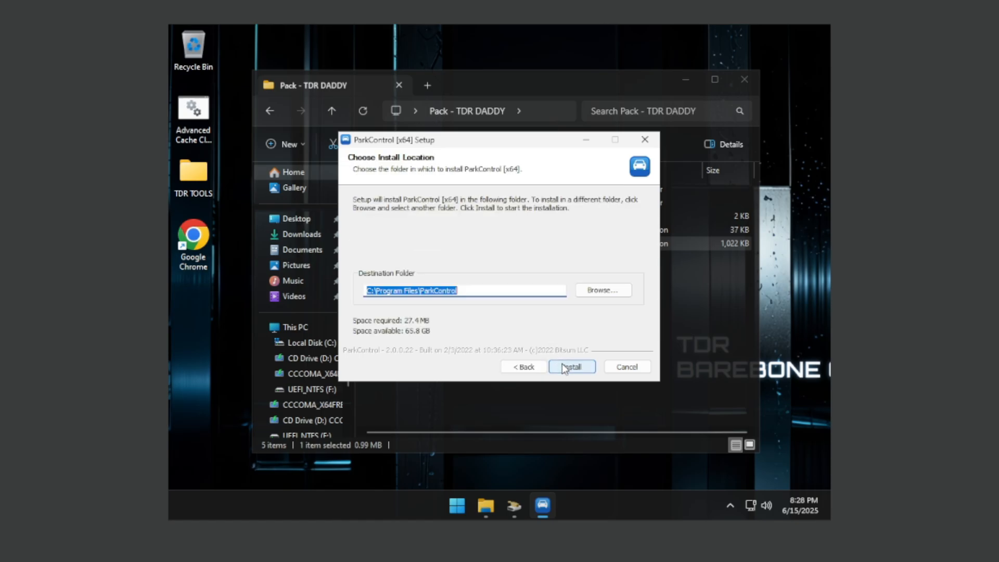
click(571, 367)
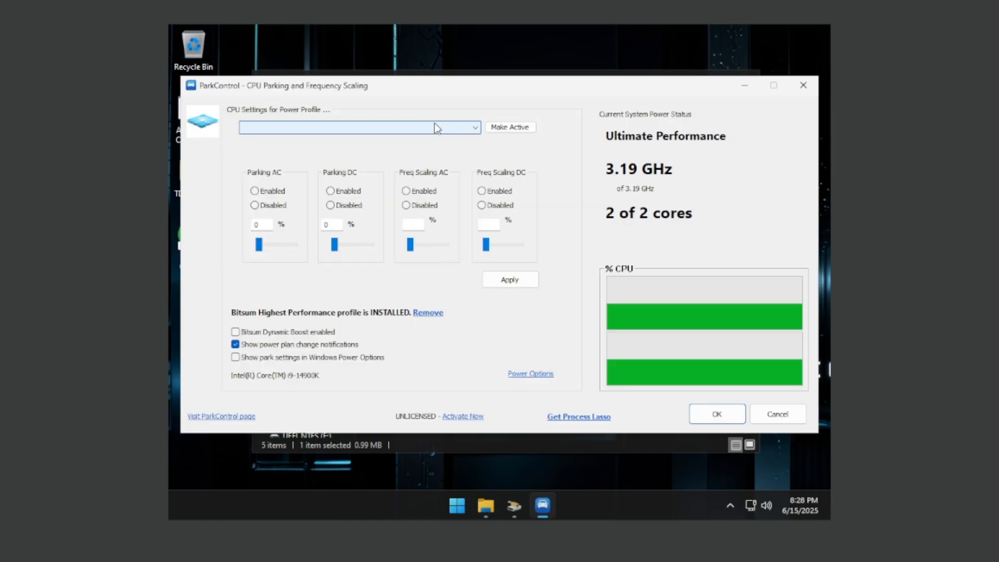
Make Bitsum Highest Performance active with park settings shown in Power Options, then accept with OK.
click(360, 127)
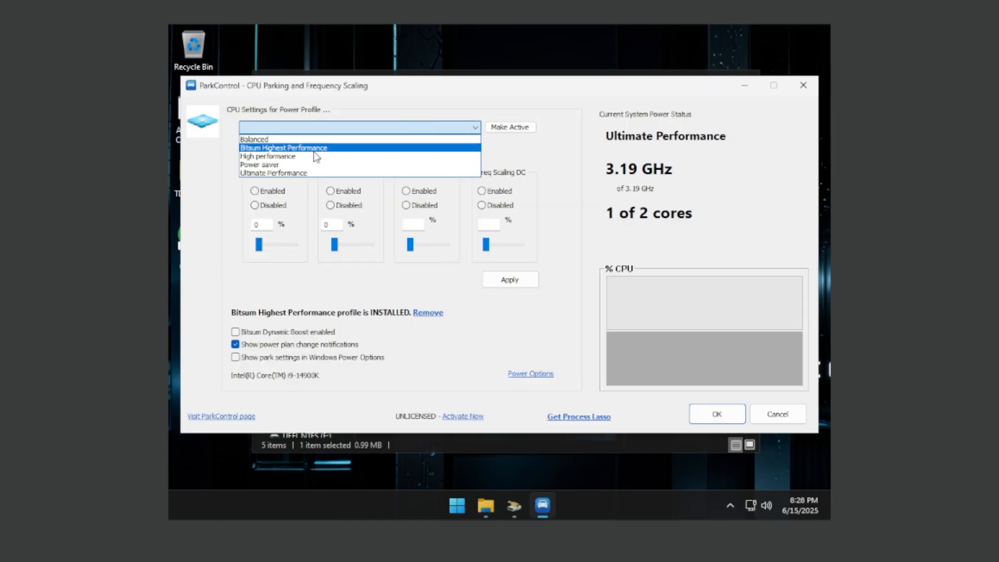
mouse_move(259, 164)
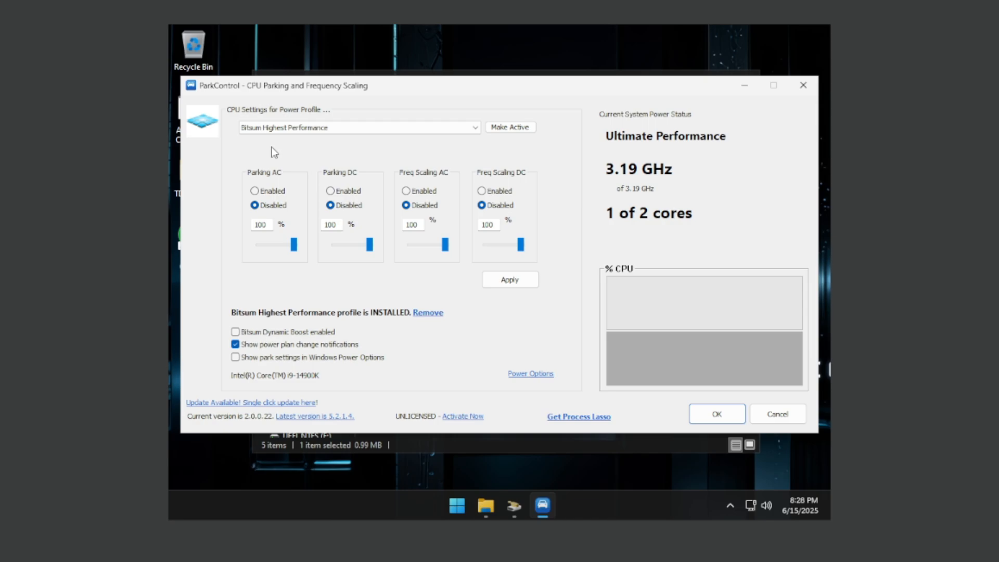
click(359, 127)
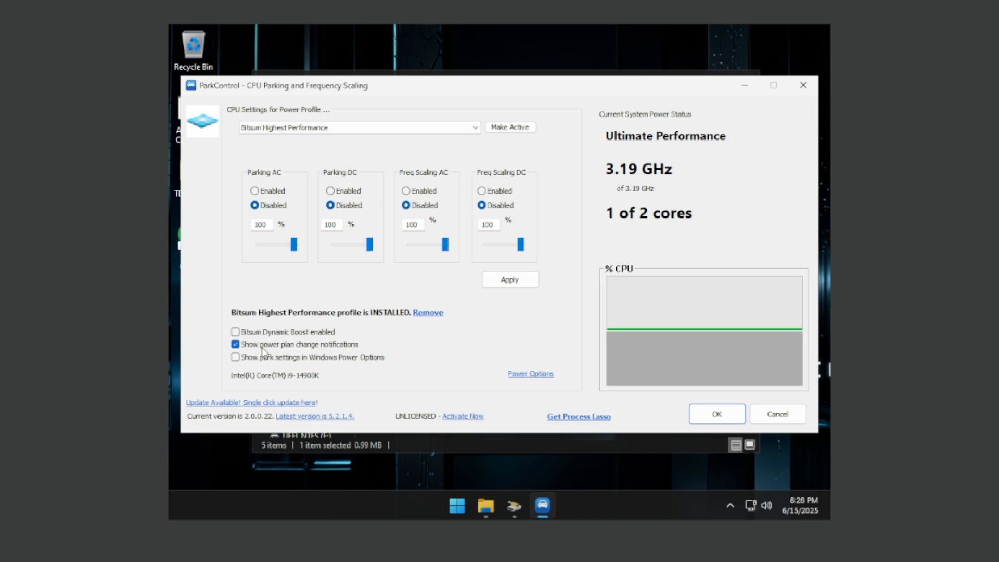
click(235, 357)
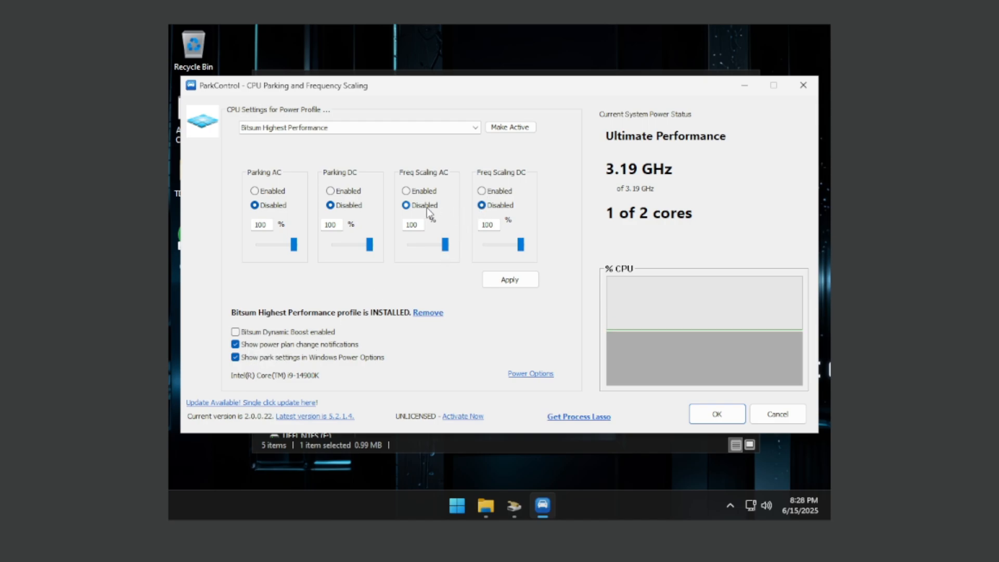
mouse_move(241, 181)
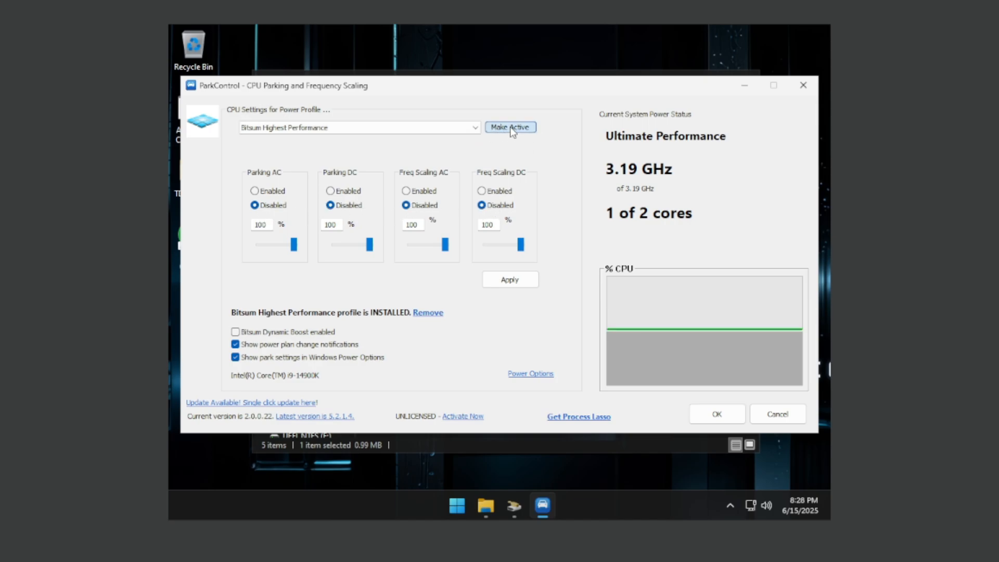
click(510, 127)
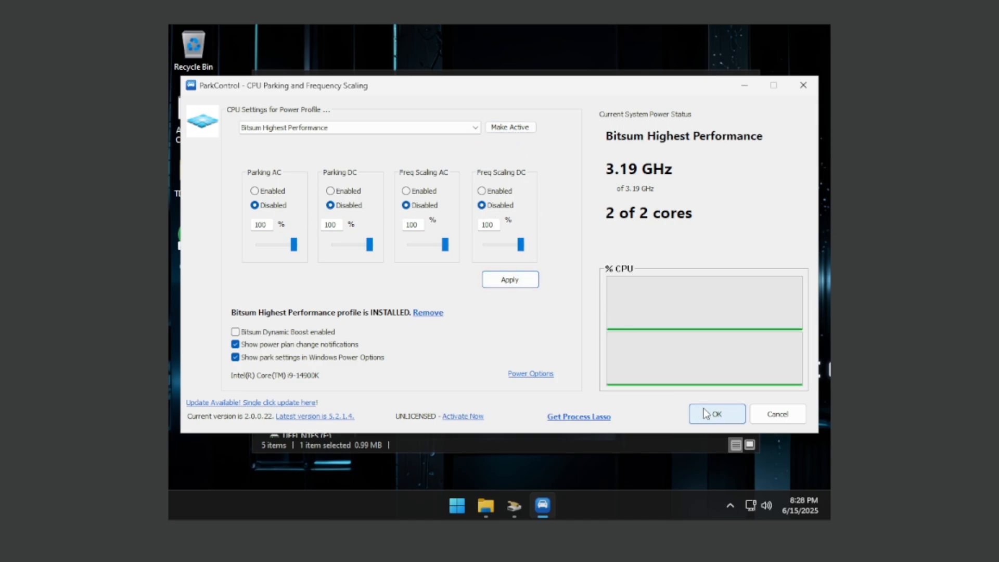
click(716, 413)
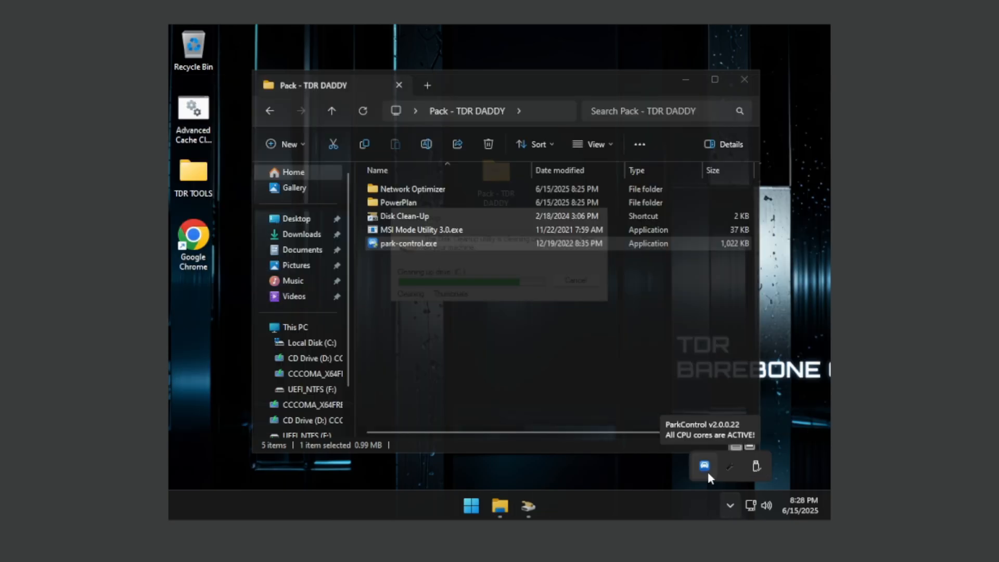
Reopen ParkControl from the tray and disable DC frequency scaling for the Ultimate Performance profile.
click(704, 466)
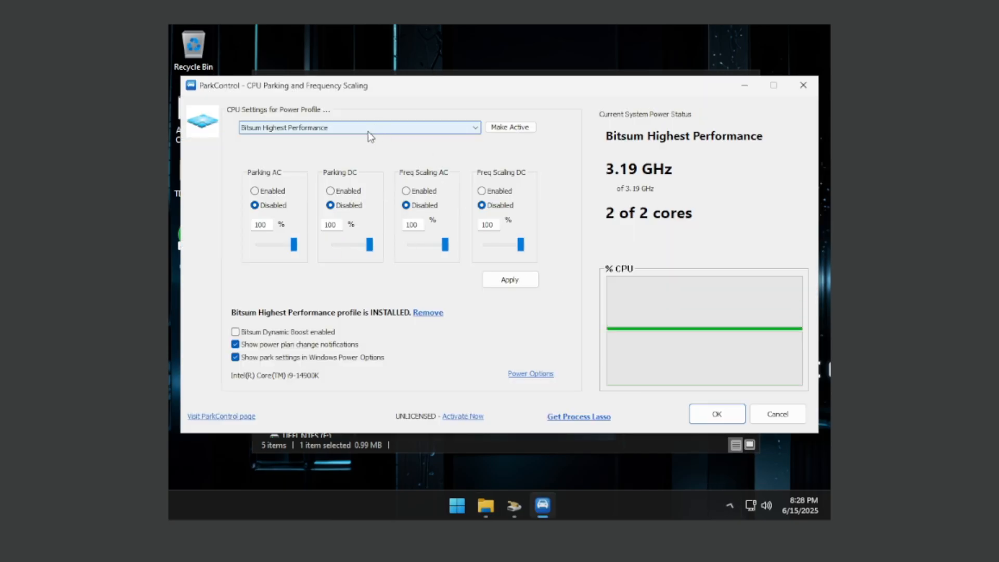
click(359, 127)
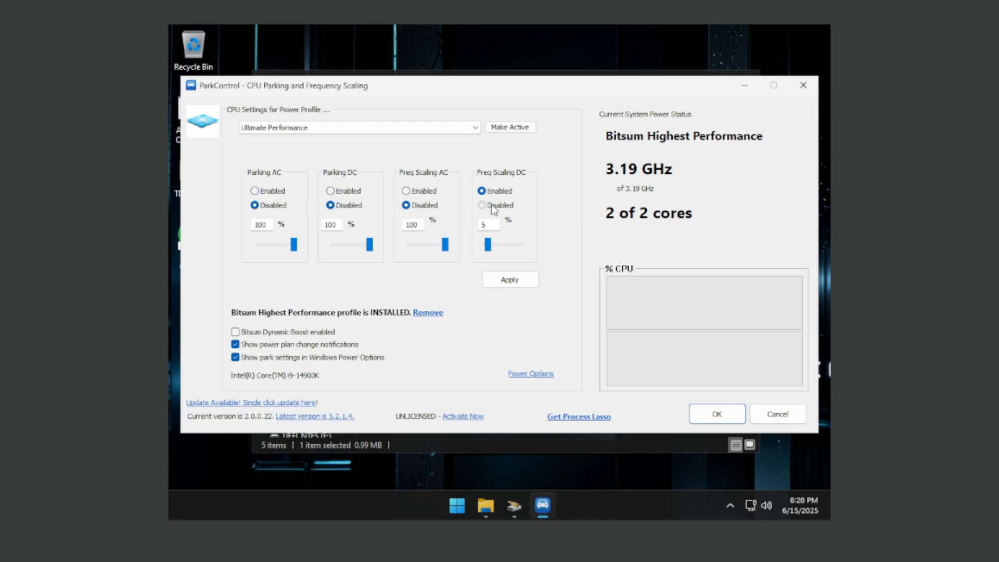
click(483, 205)
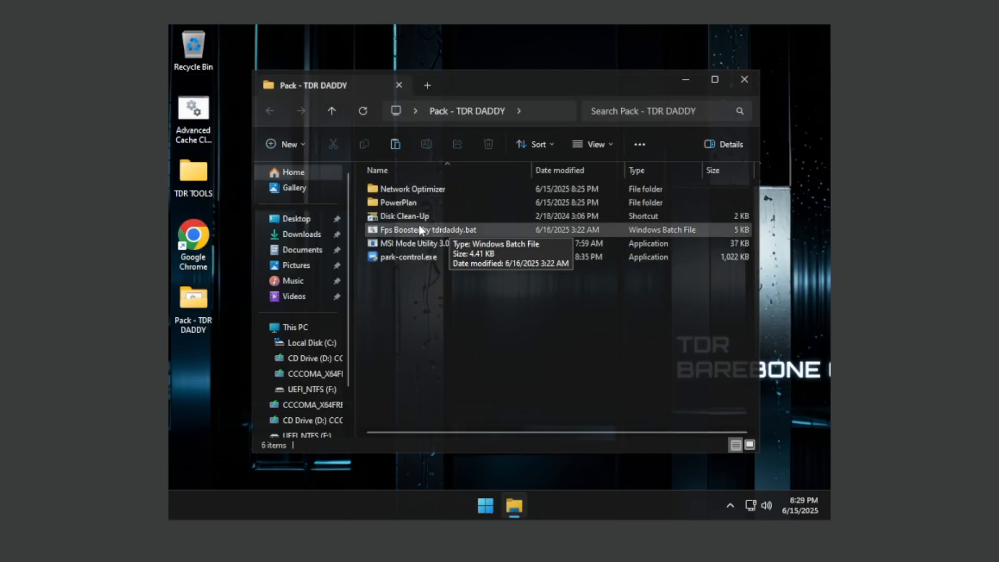
Run the Fps Booster batch as administrator and select its success message in the console.
right_click(426, 229)
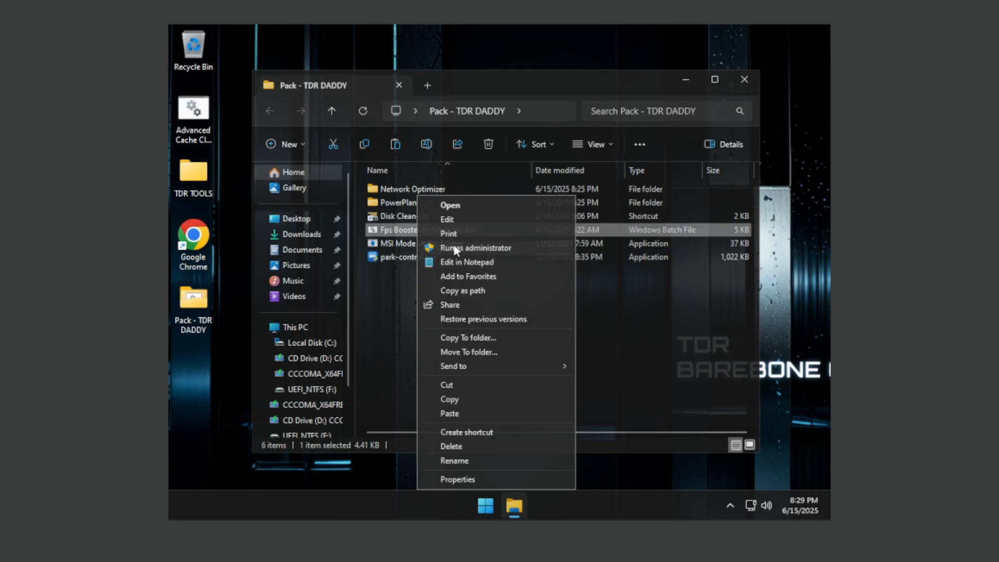
click(474, 247)
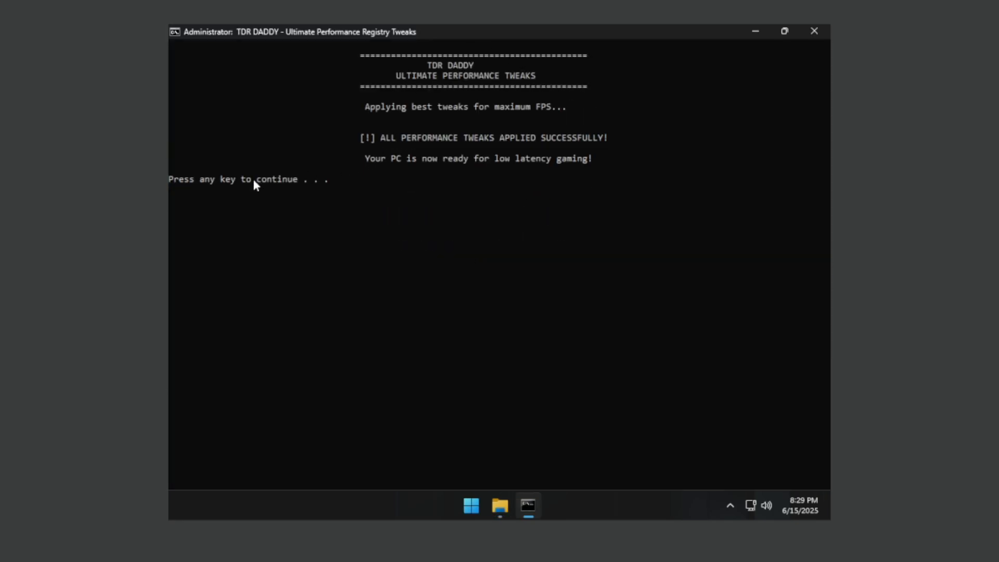
drag(363, 137, 612, 158)
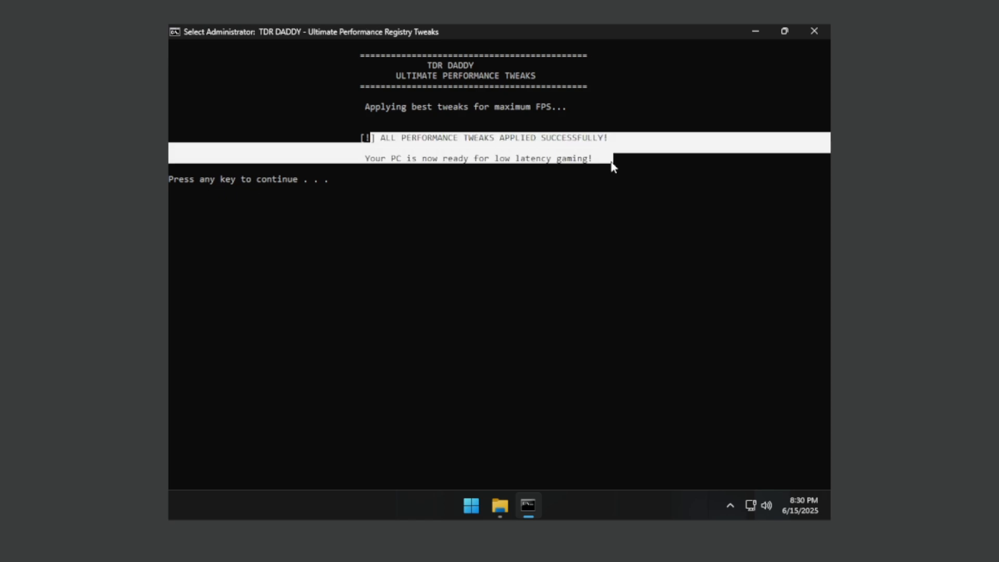